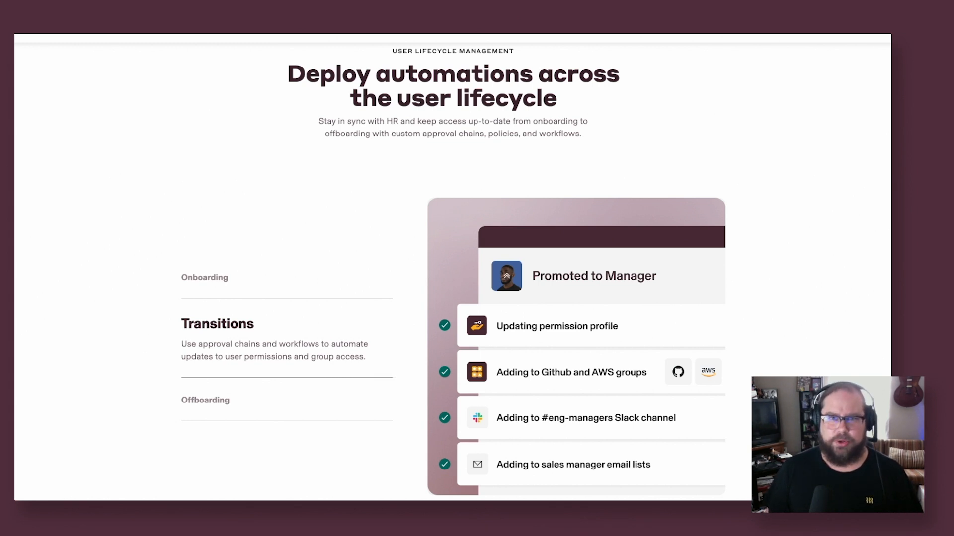
# Step: View the Transitions automation example under User Lifecycle Management
pyautogui.click(205, 400)
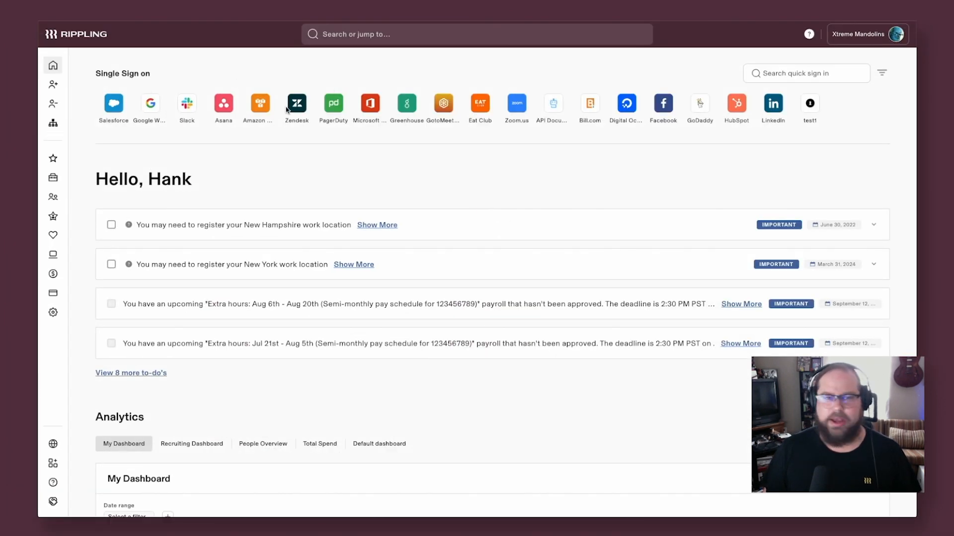
pyautogui.moveTo(872, 44)
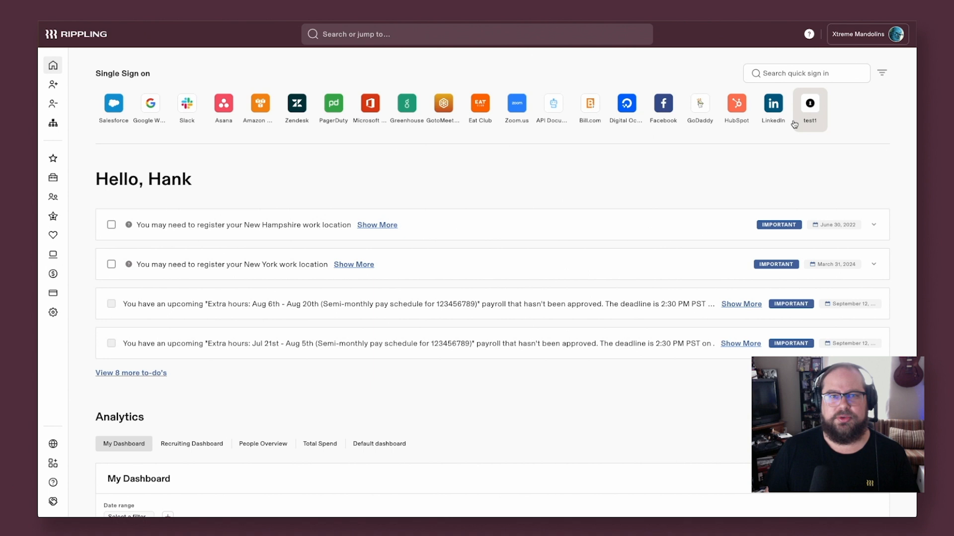
pyautogui.moveTo(378, 153)
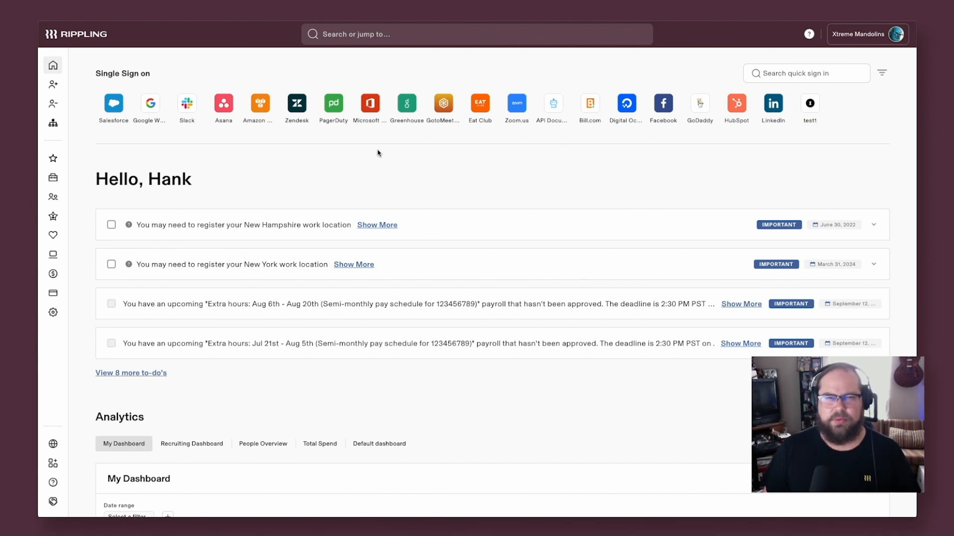
pyautogui.moveTo(179, 156)
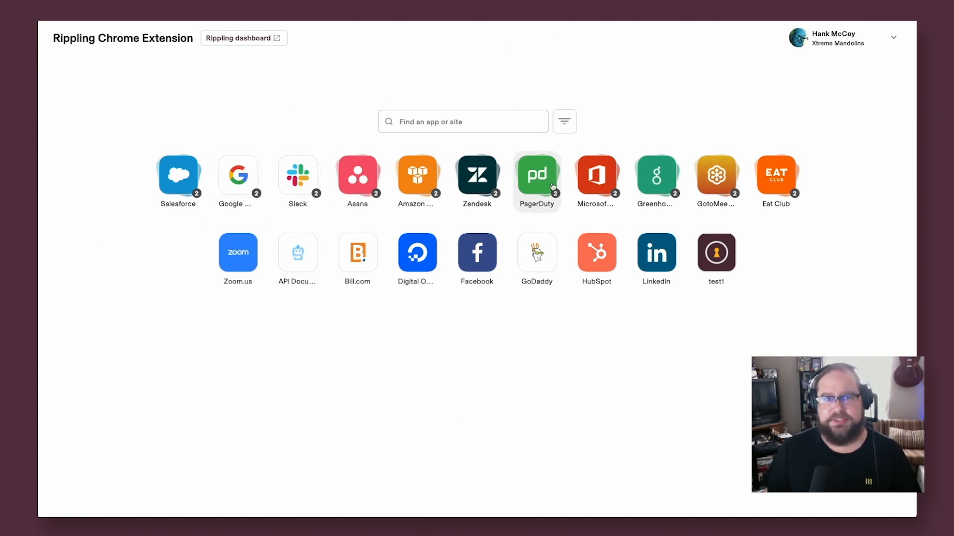
pyautogui.moveTo(477, 171)
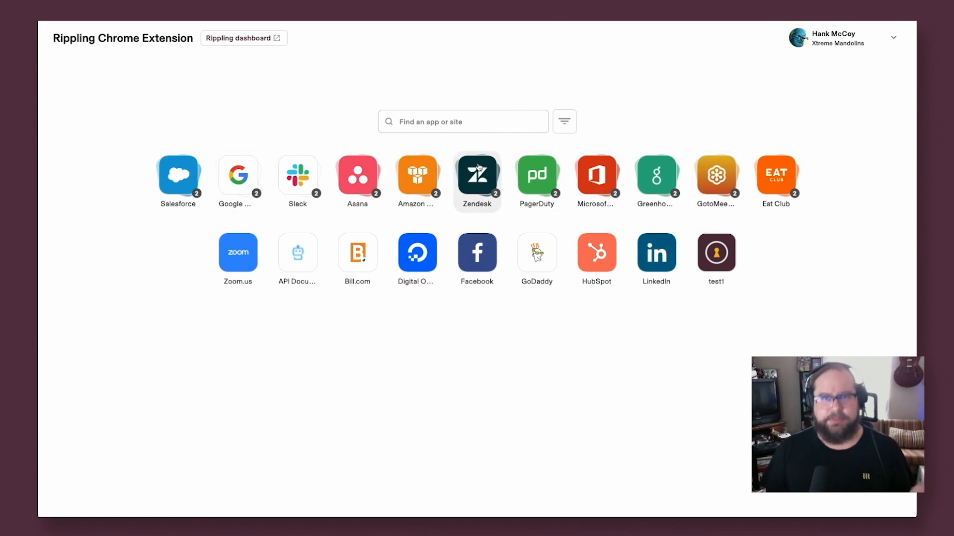
pyautogui.click(243, 38)
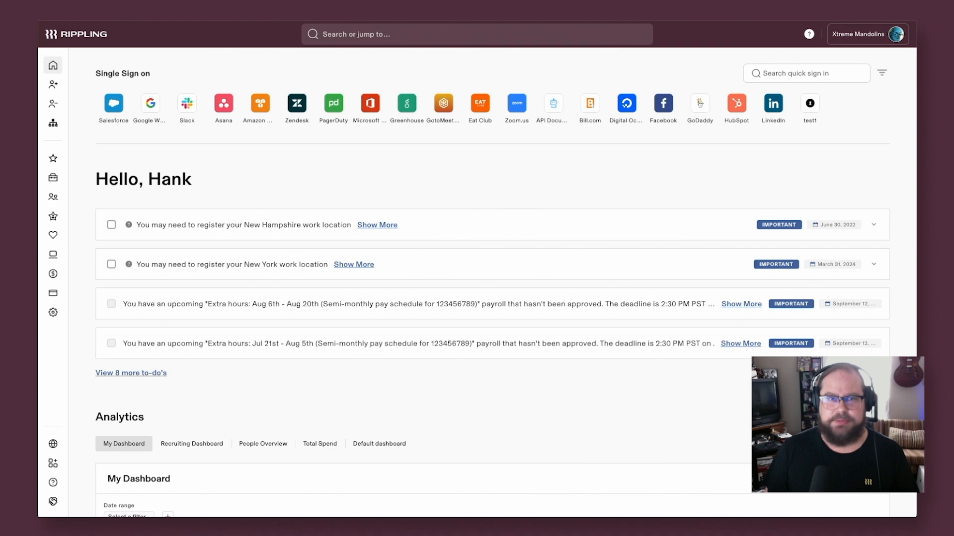
# Step: Add a new company app named 'Custom App' with Single Sign-on (SAML) as its type
pyautogui.scroll(-3)
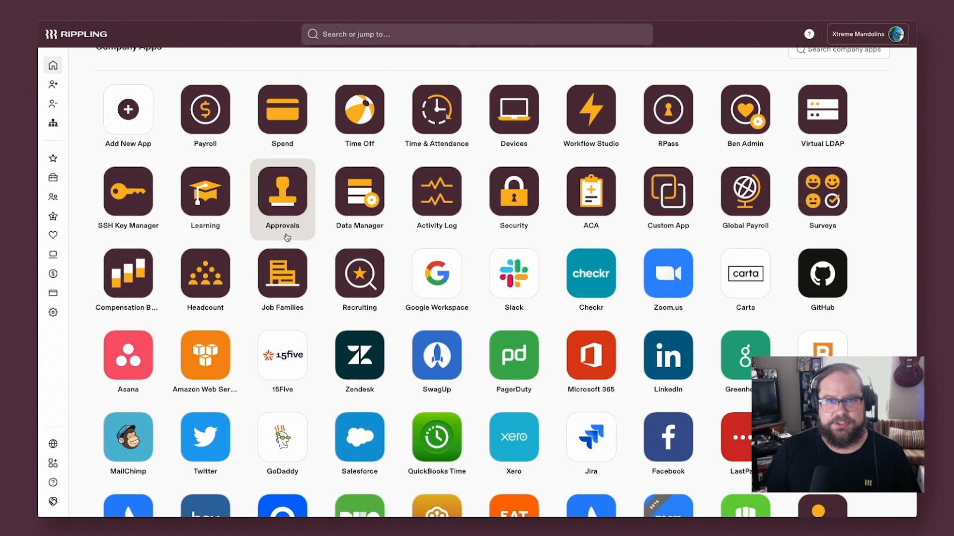
pyautogui.moveTo(489, 292)
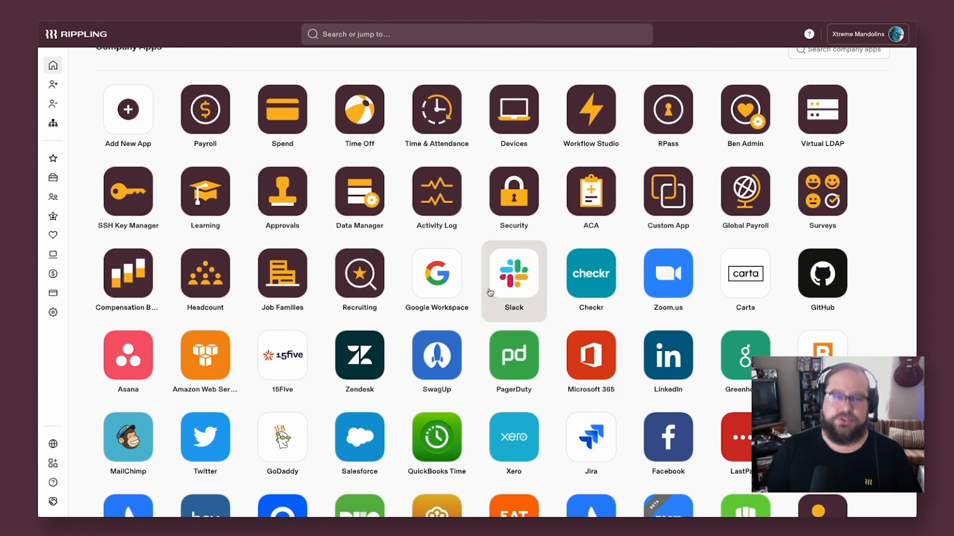
pyautogui.click(437, 272)
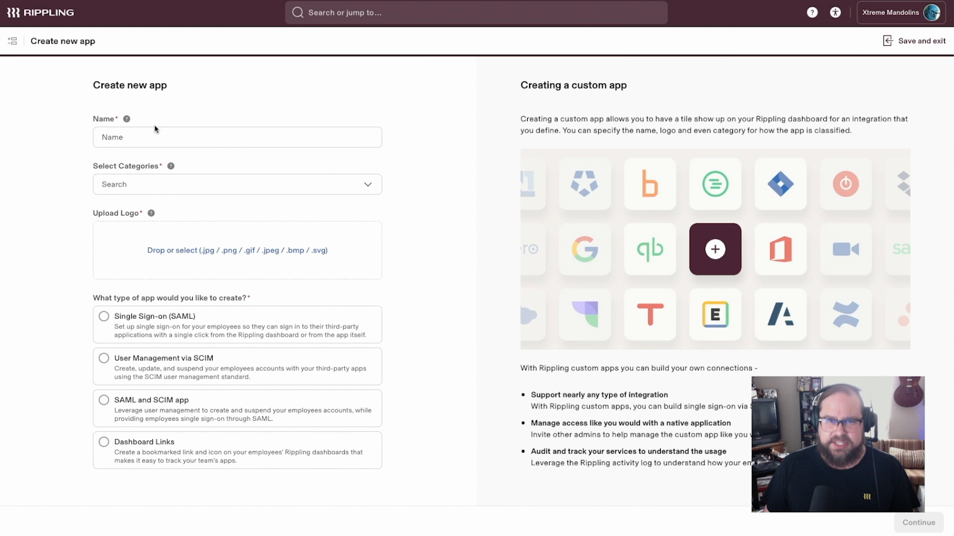
pyautogui.write('Custom A')
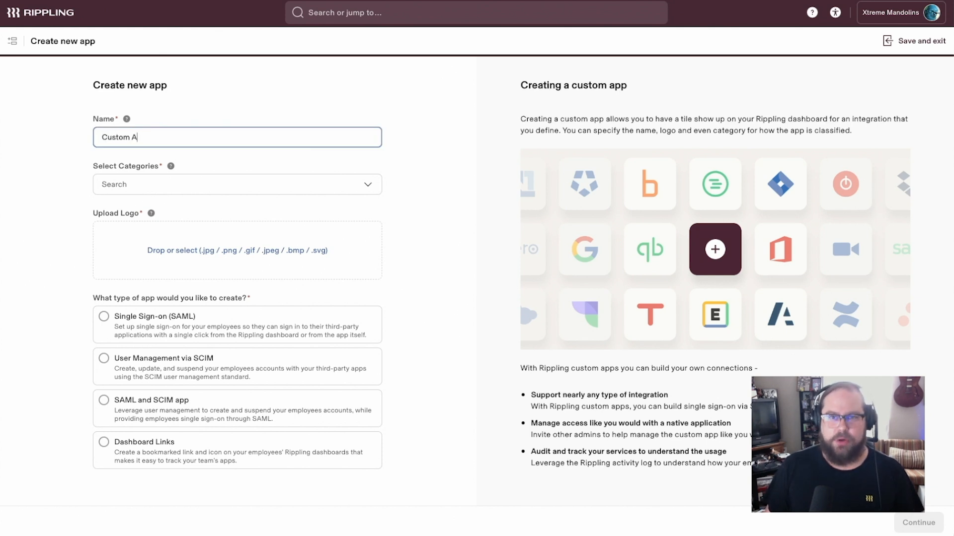
pyautogui.click(103, 331)
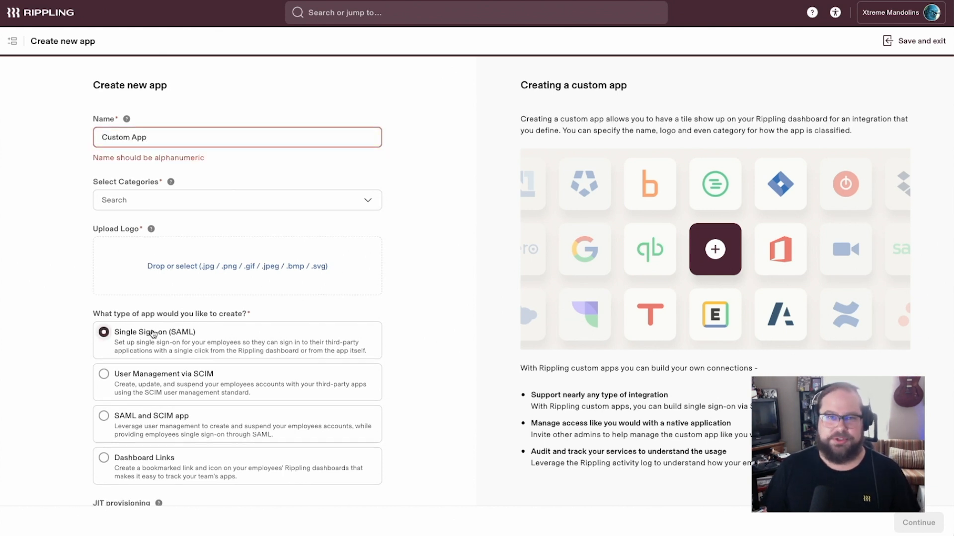
pyautogui.scroll(-3)
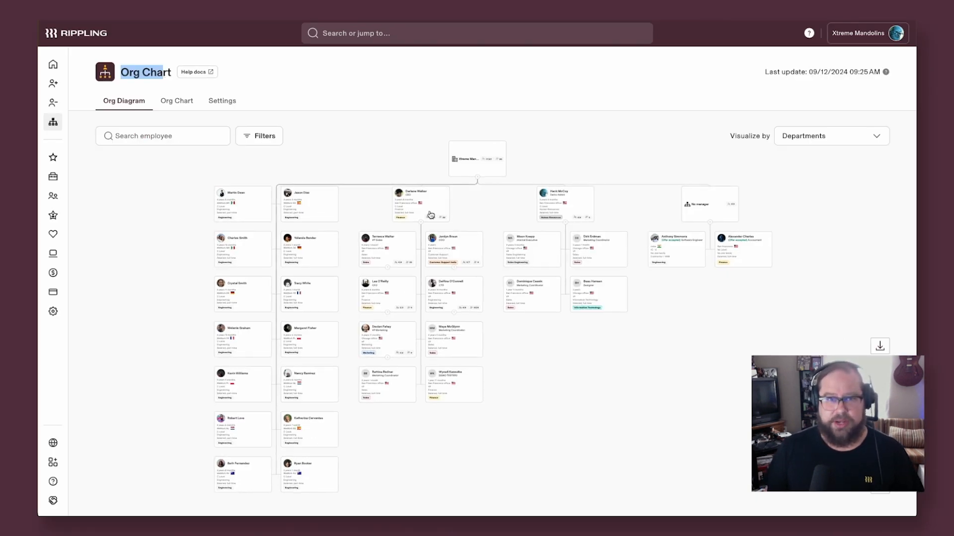
# Step: Go to IT Management from Favorites and review an employee's assigned apps list
pyautogui.click(52, 157)
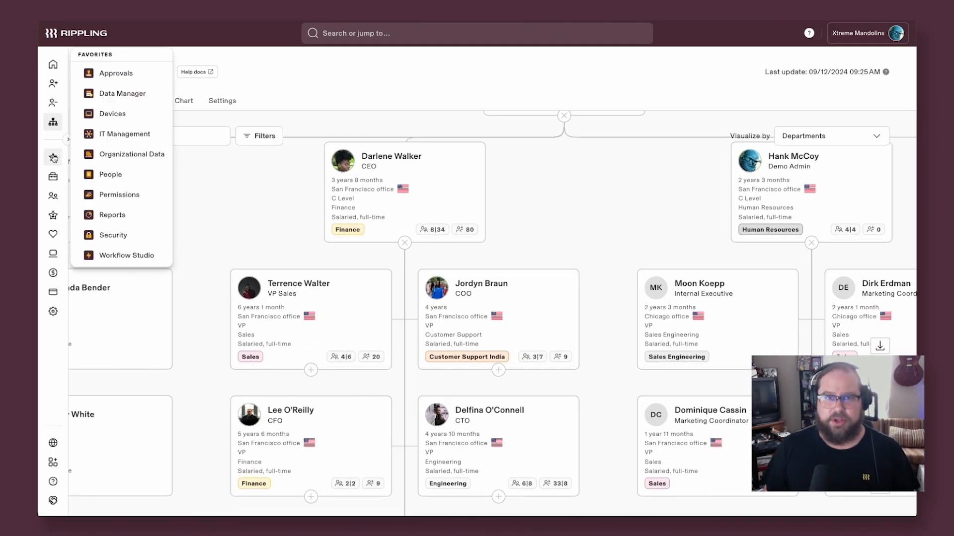
pyautogui.click(124, 134)
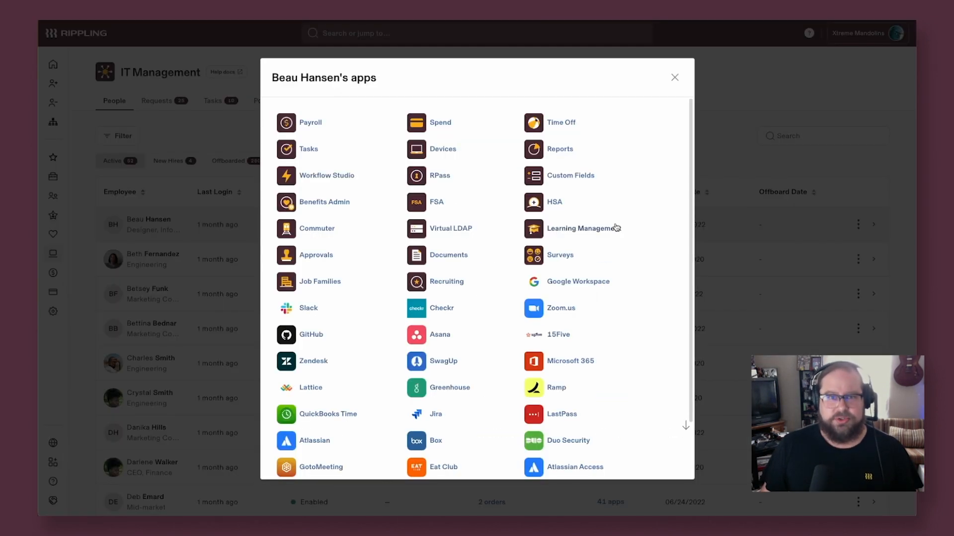
pyautogui.click(675, 77)
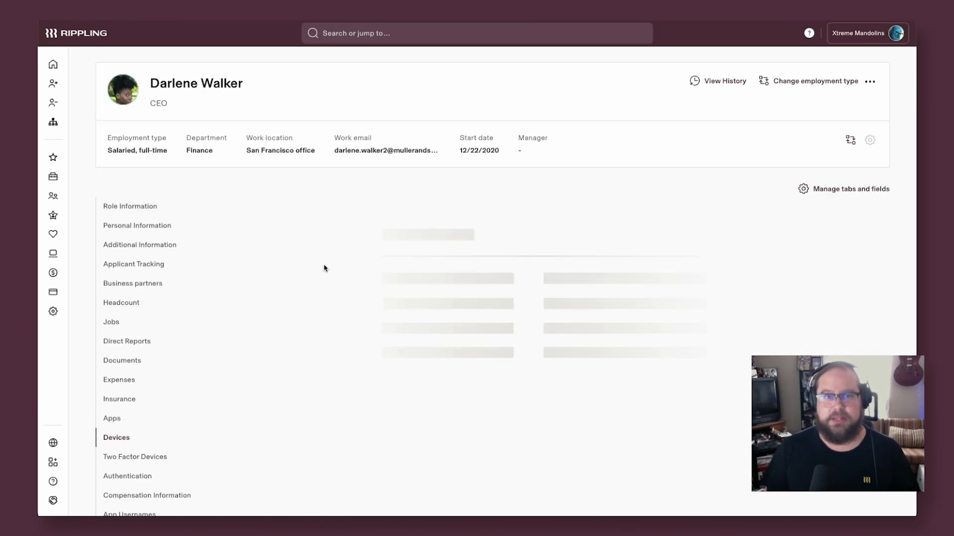
# Step: Review the CEO's assigned devices and role information
pyautogui.click(116, 437)
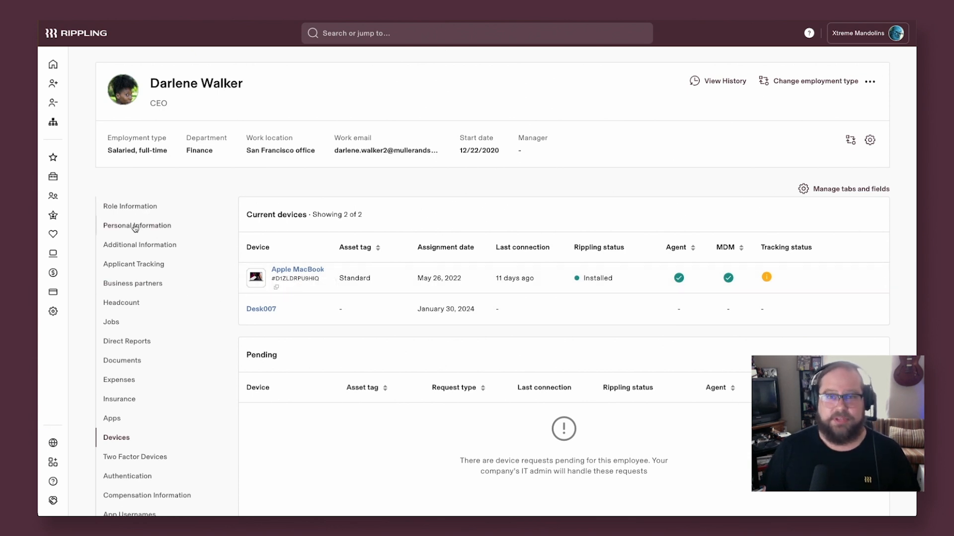
pyautogui.click(130, 206)
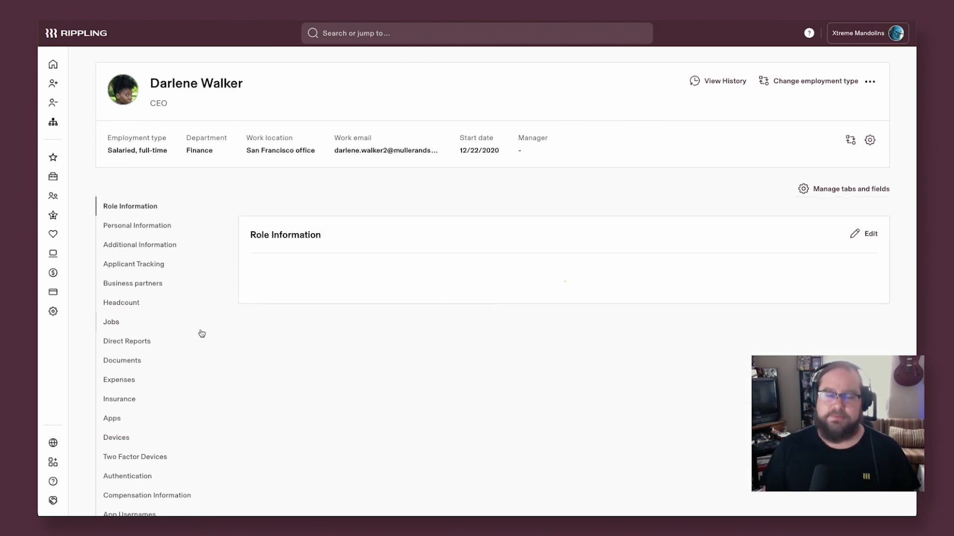
pyautogui.scroll(-3)
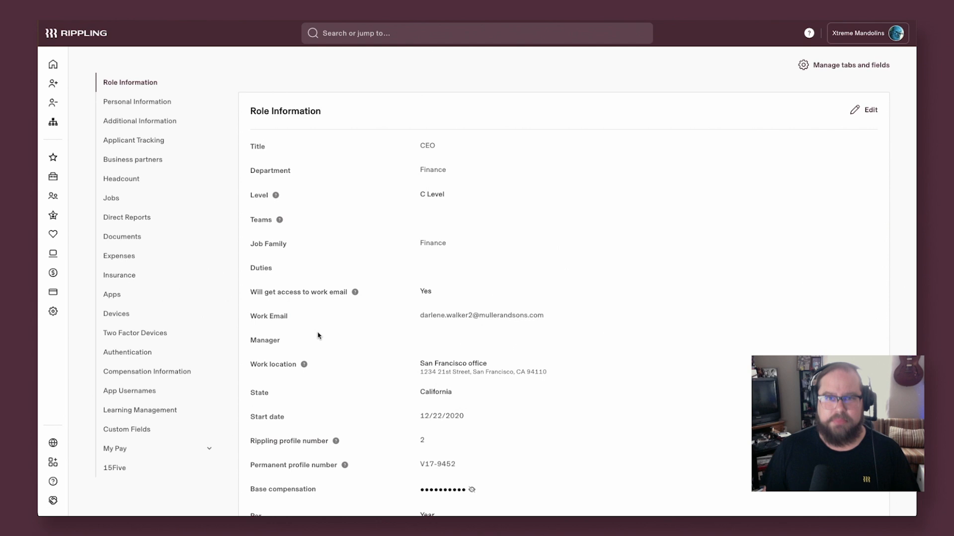
pyautogui.scroll(-3)
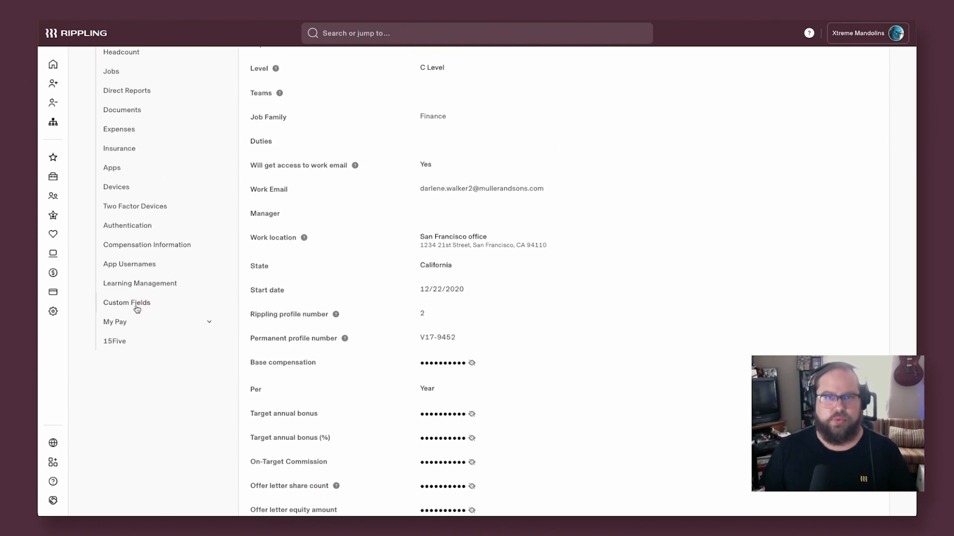
# Step: Review the CEO's custom fields and additional information, then return to the home dashboard
pyautogui.click(128, 302)
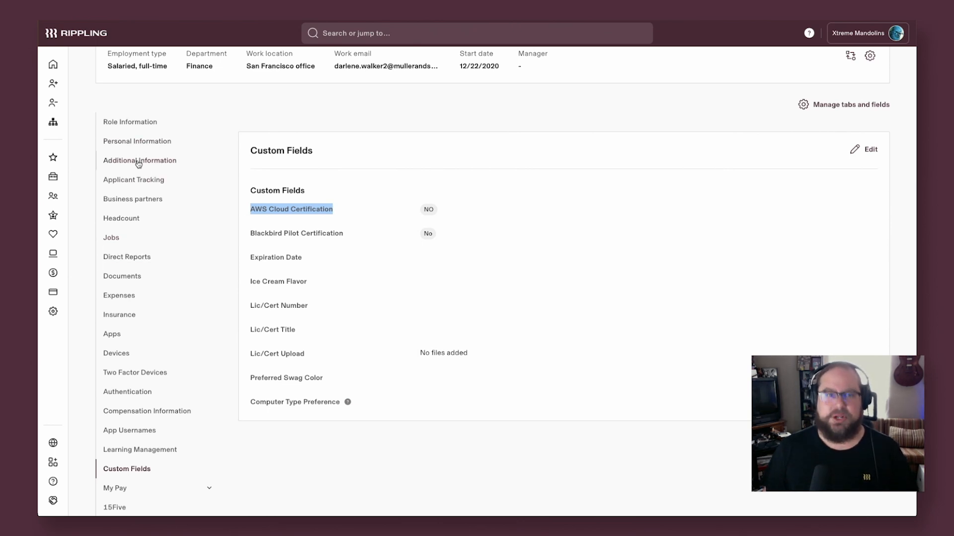
pyautogui.click(139, 161)
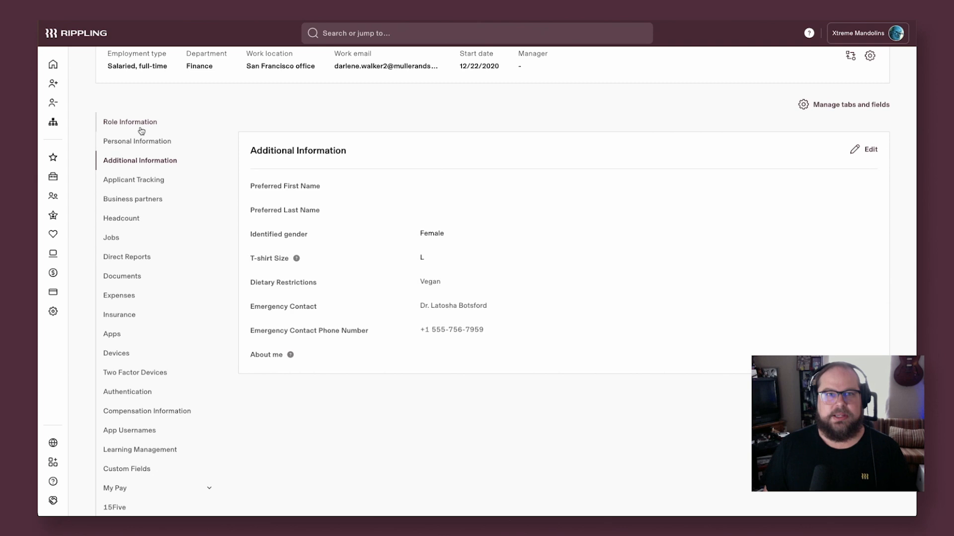
pyautogui.click(130, 121)
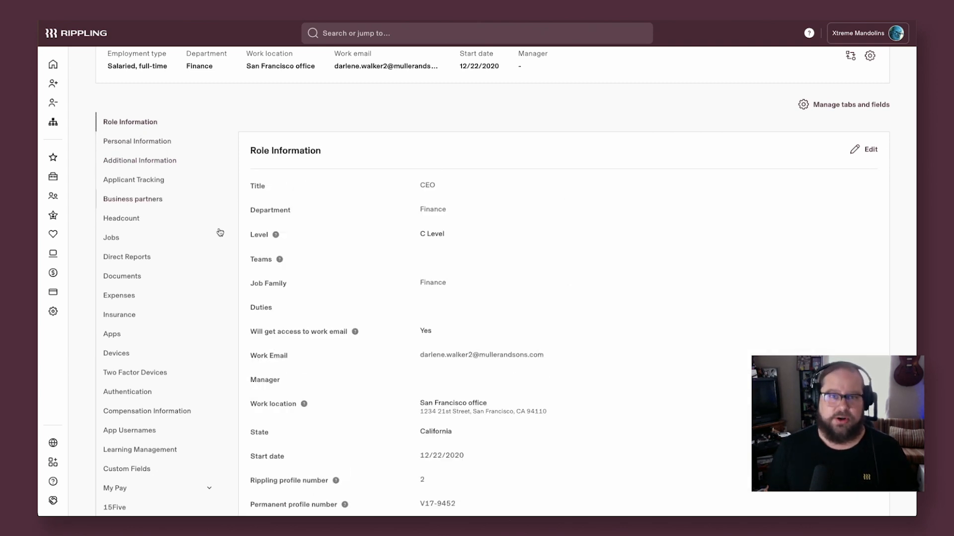
pyautogui.scroll(-3)
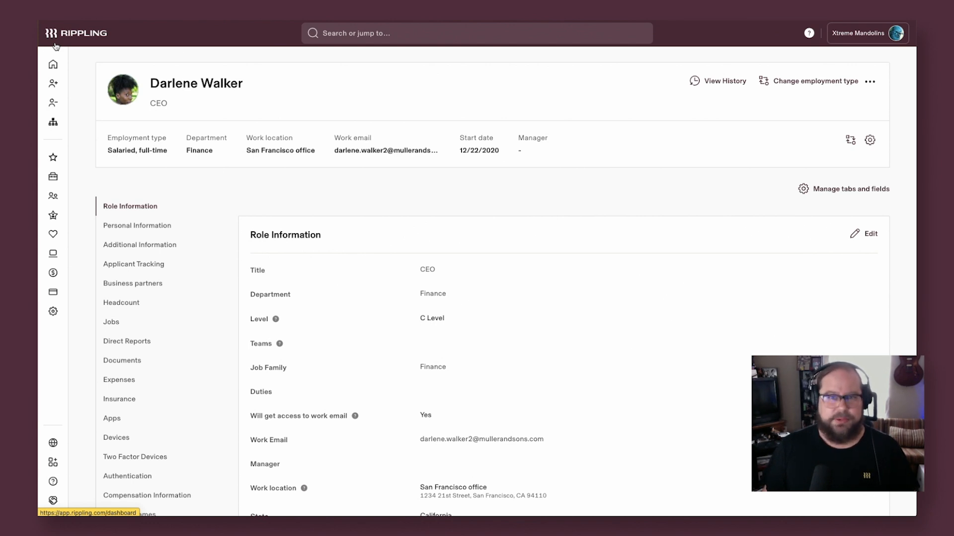
pyautogui.click(52, 63)
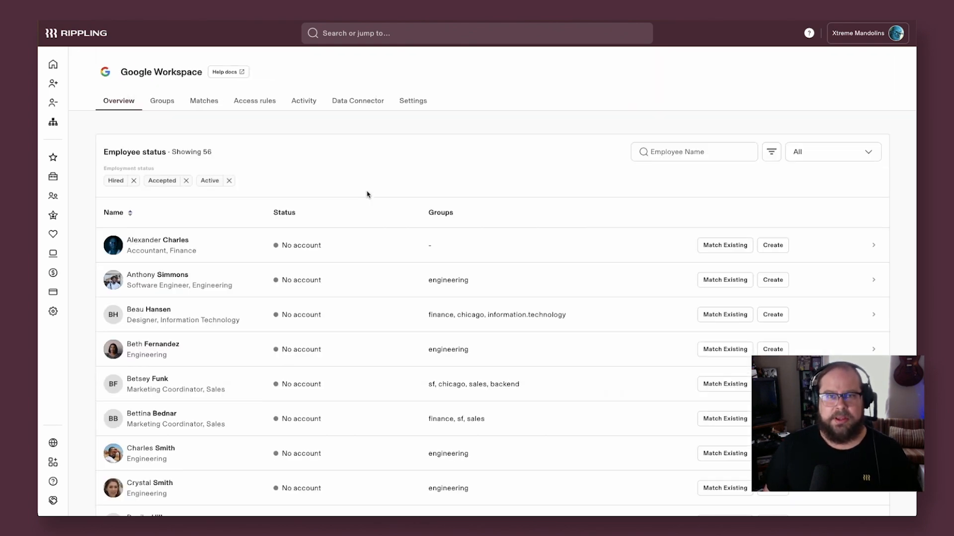
# Step: Review the Google Workspace automatic account access rule unchanged, then bring up Groups
pyautogui.click(255, 102)
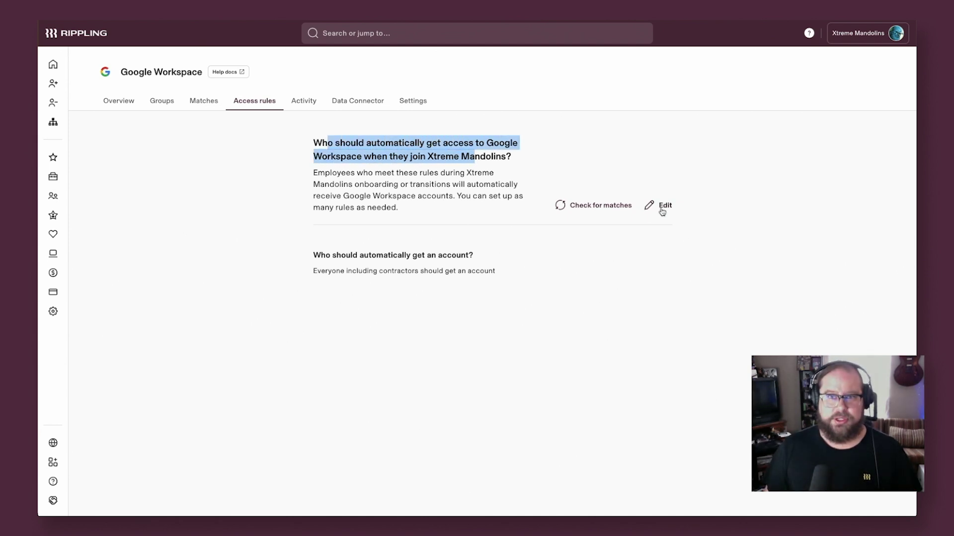
pyautogui.click(664, 207)
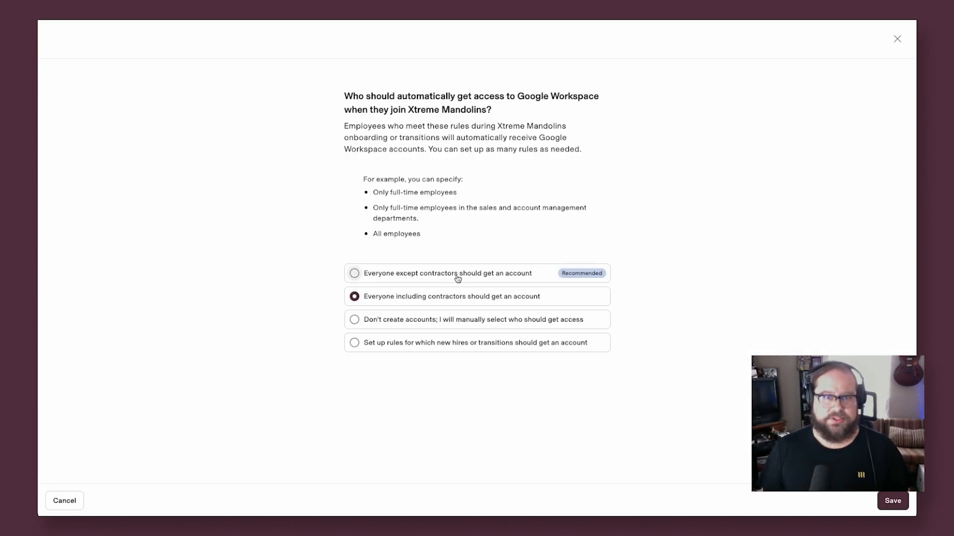
pyautogui.click(353, 343)
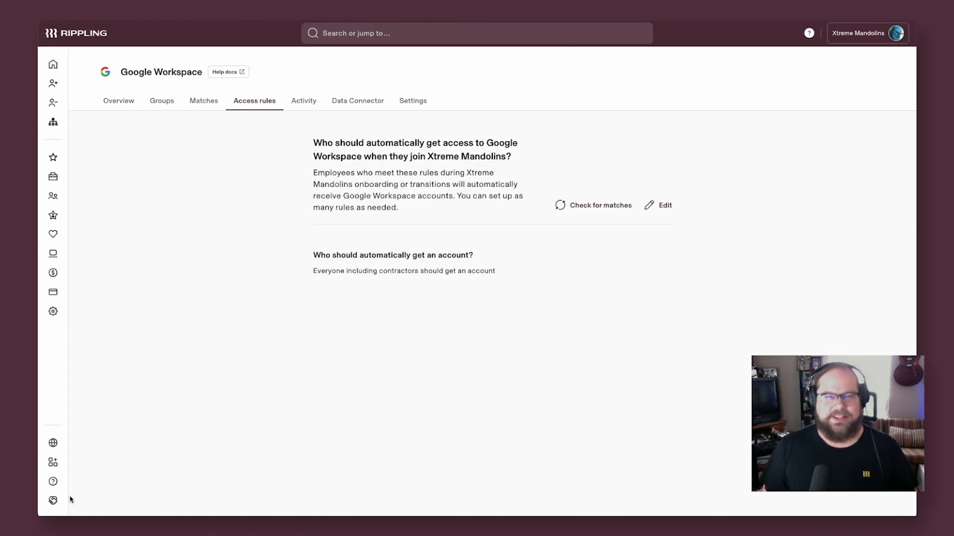
pyautogui.click(161, 102)
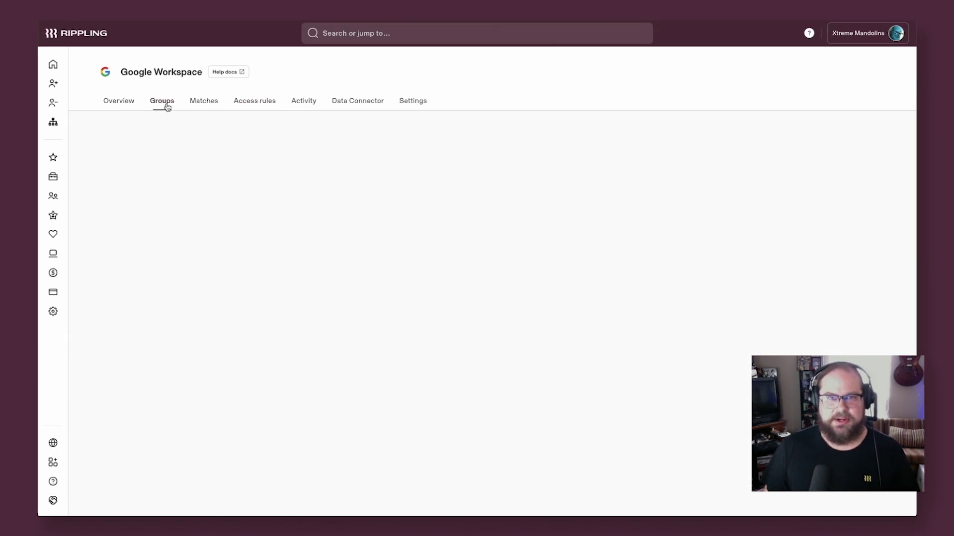
# Step: Add Chicago office, Finance Department and manager criteria to the engineering@ group
pyautogui.click(161, 101)
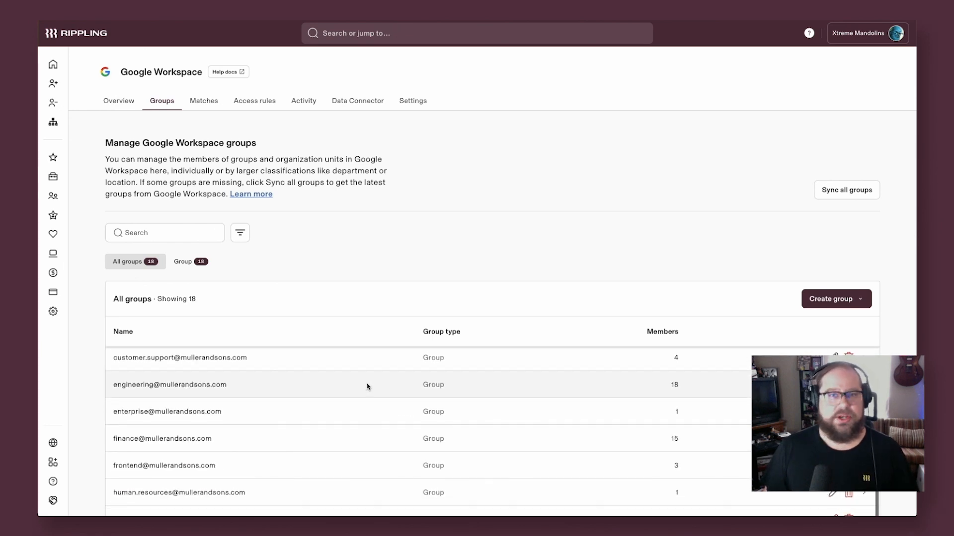
pyautogui.click(168, 385)
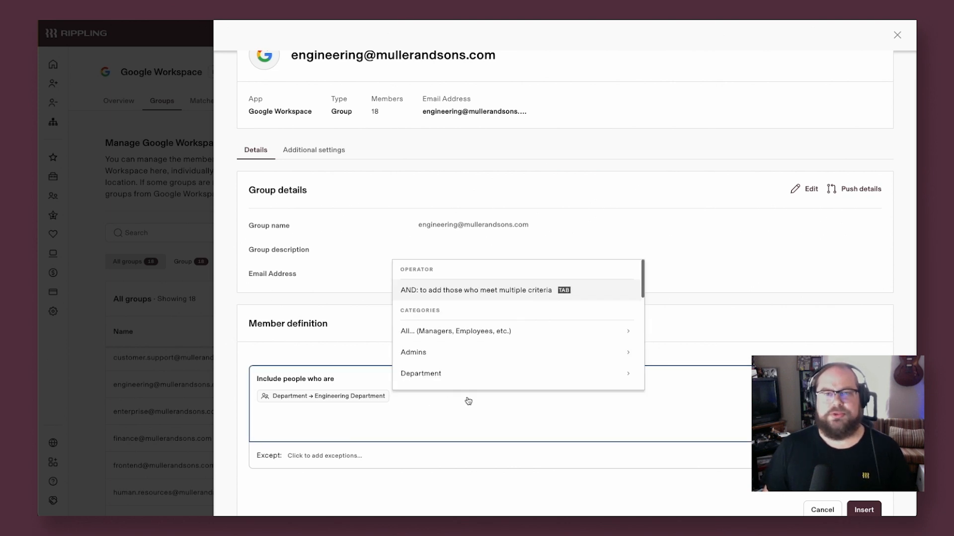
pyautogui.write('chicago')
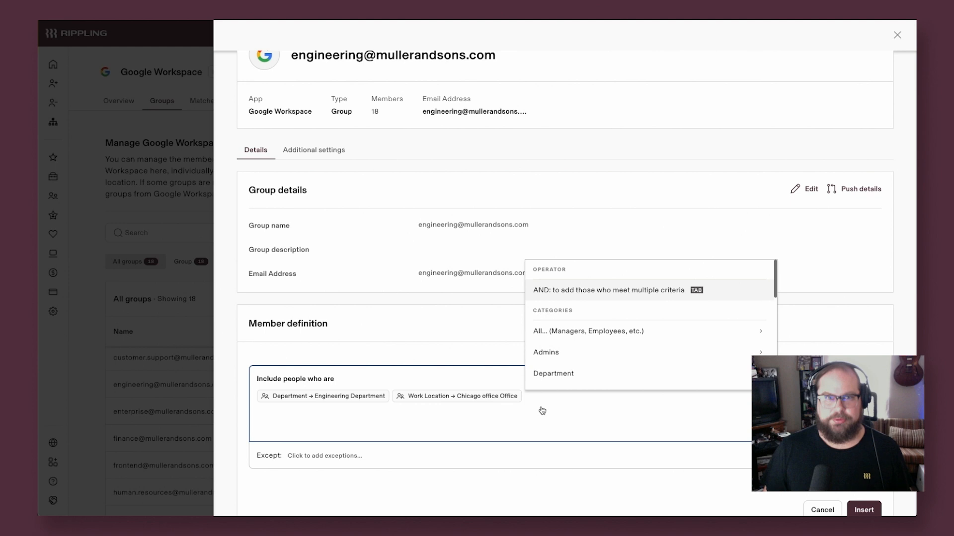
pyautogui.write('finance')
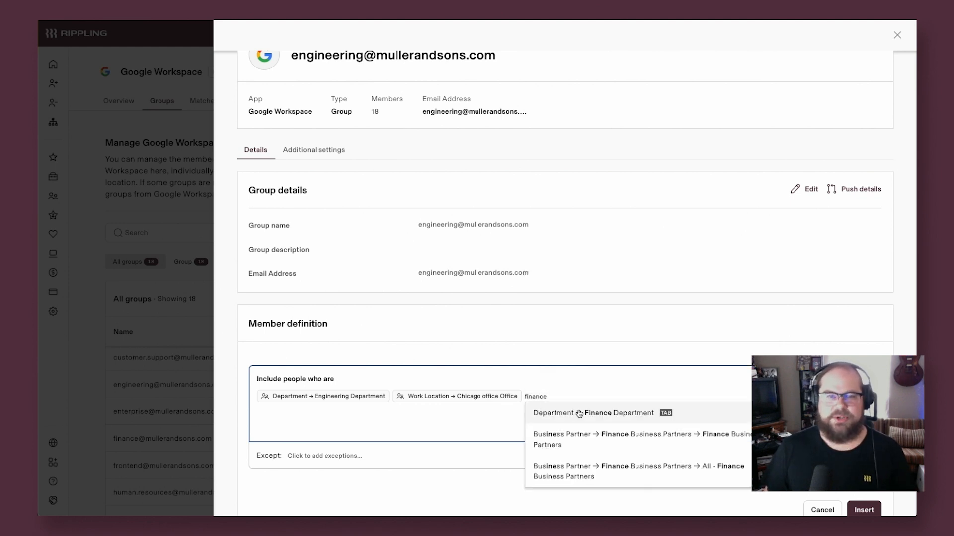
pyautogui.click(592, 413)
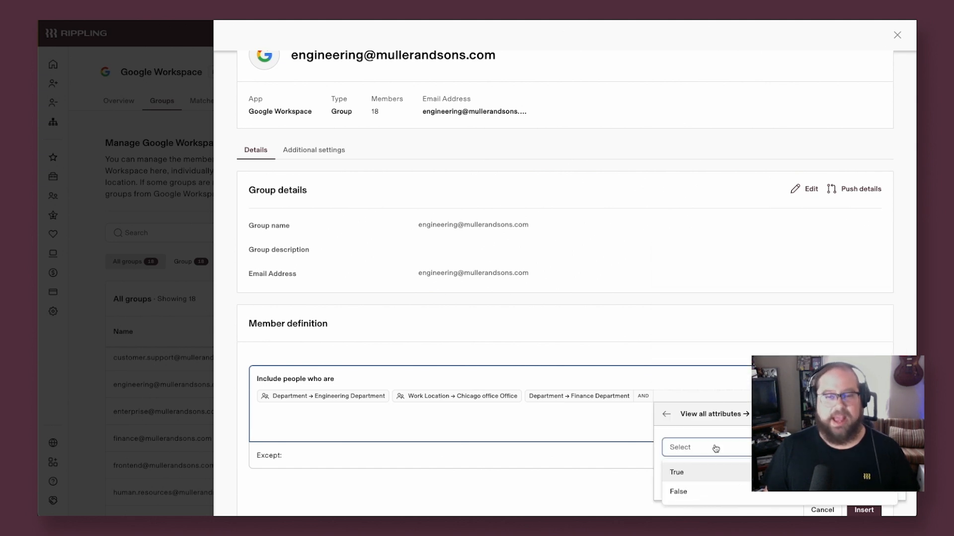
pyautogui.click(677, 473)
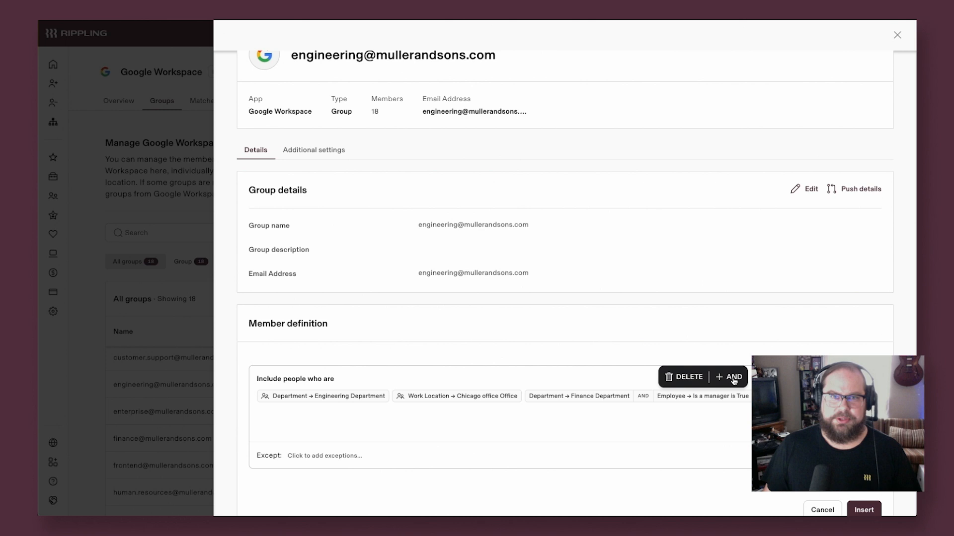
# Step: Add a start-date-before condition and a Contractor employment-type exception, then close the group
pyautogui.write('start date')
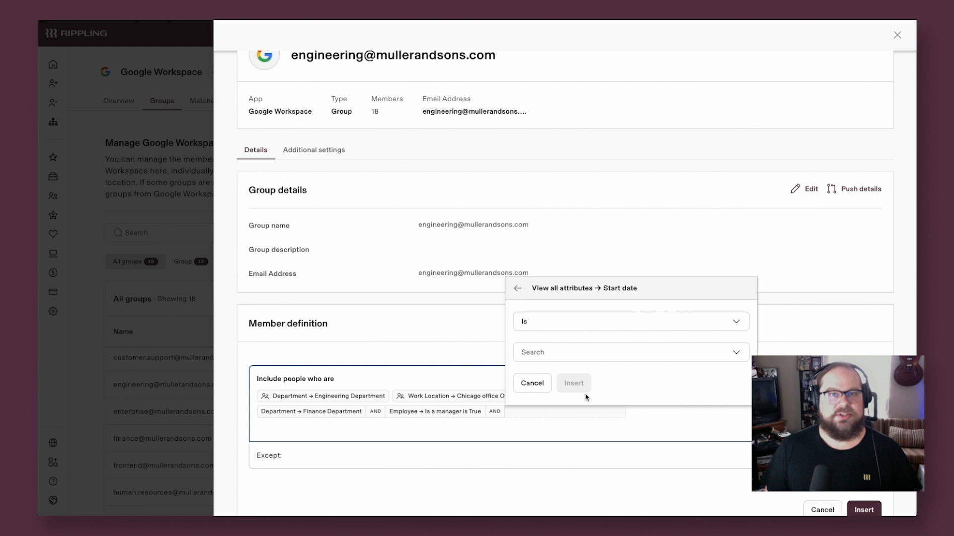
pyautogui.click(631, 352)
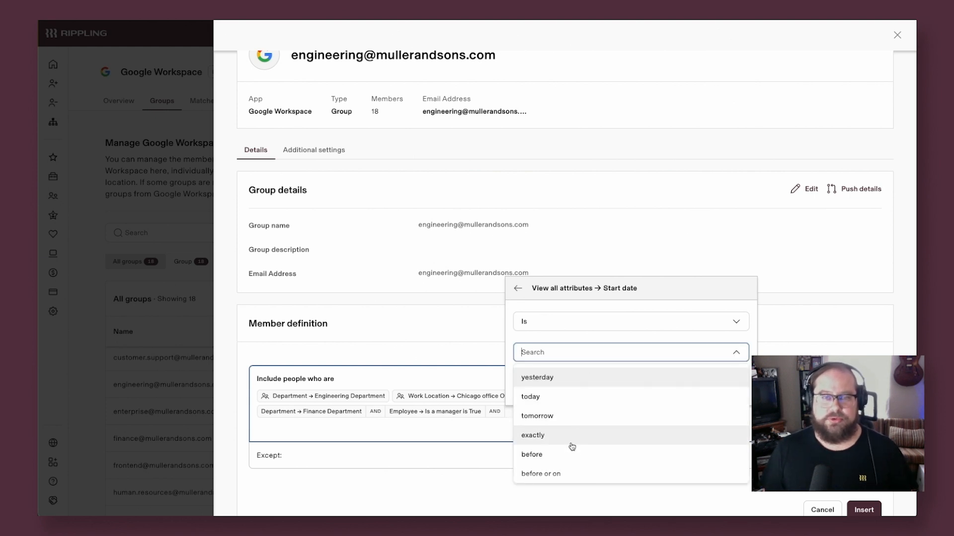
pyautogui.click(532, 454)
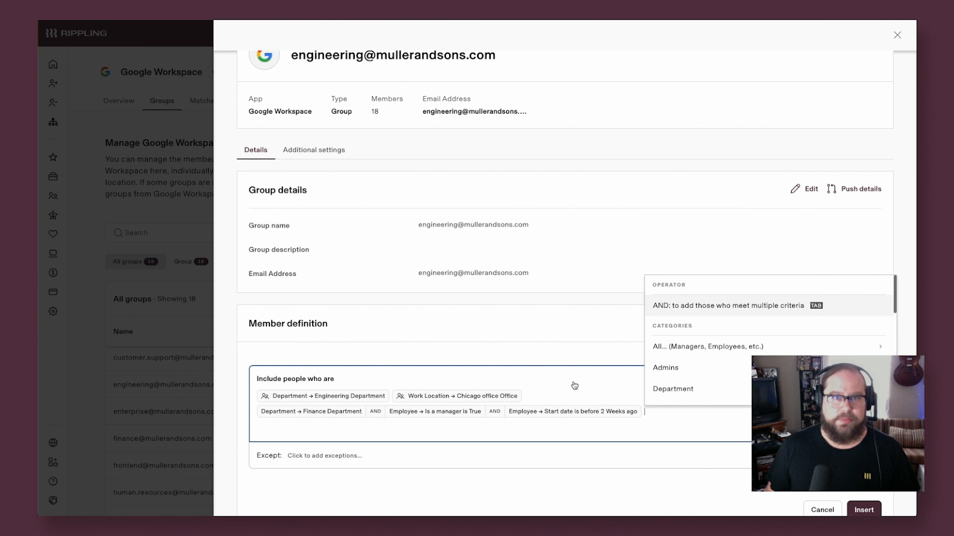
pyautogui.moveTo(560, 429)
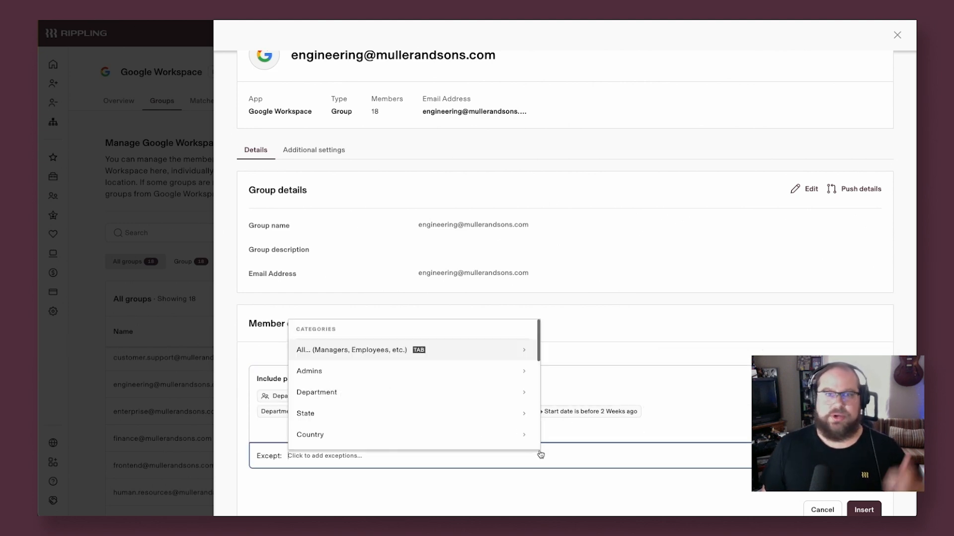
pyautogui.write('contractors')
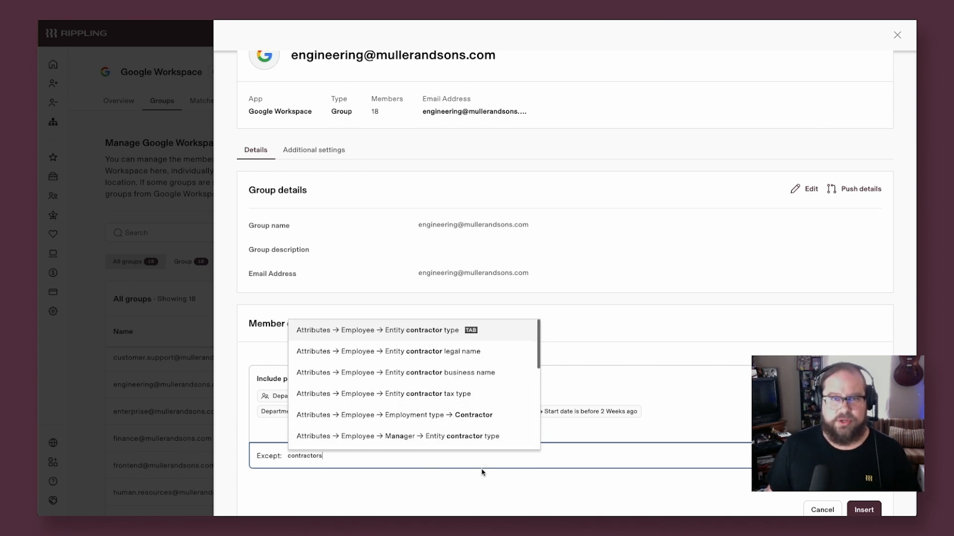
pyautogui.click(439, 415)
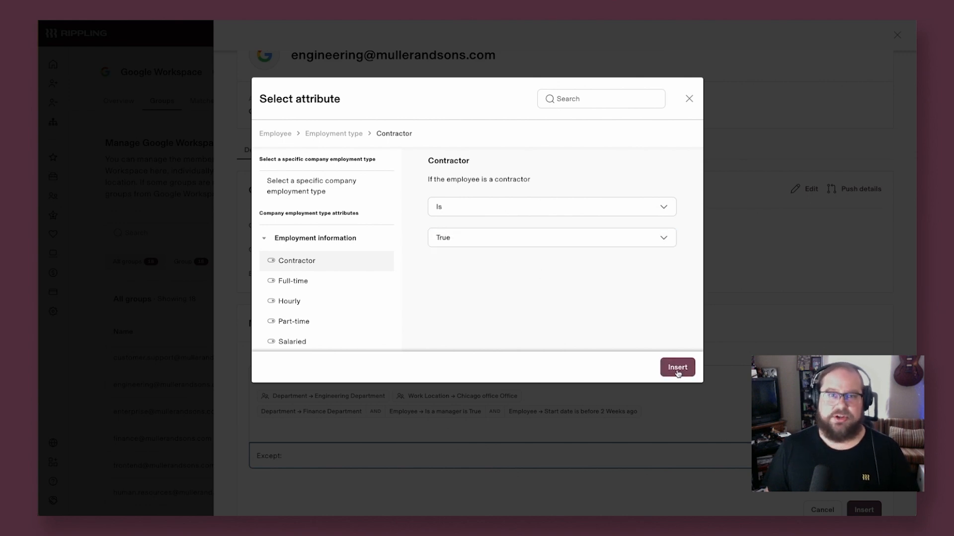
pyautogui.click(678, 367)
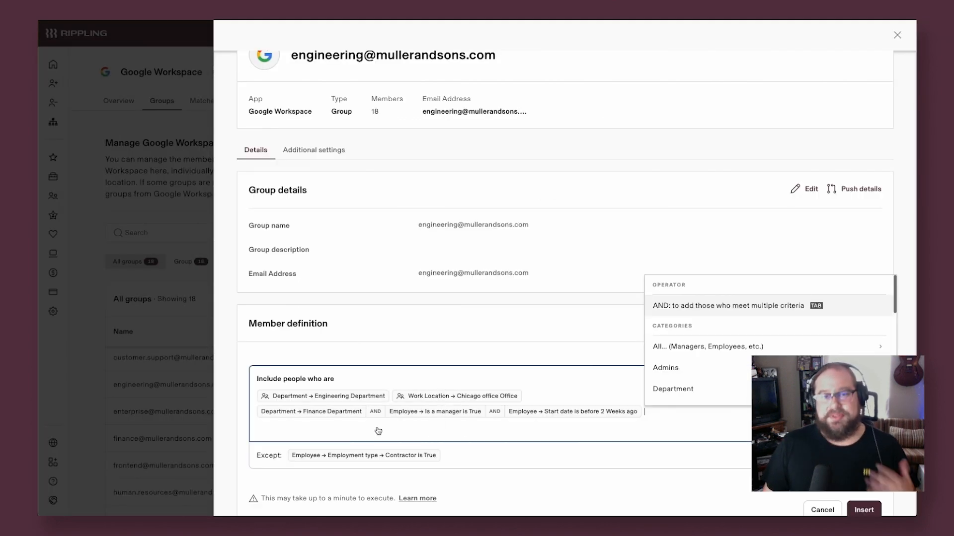
pyautogui.click(441, 302)
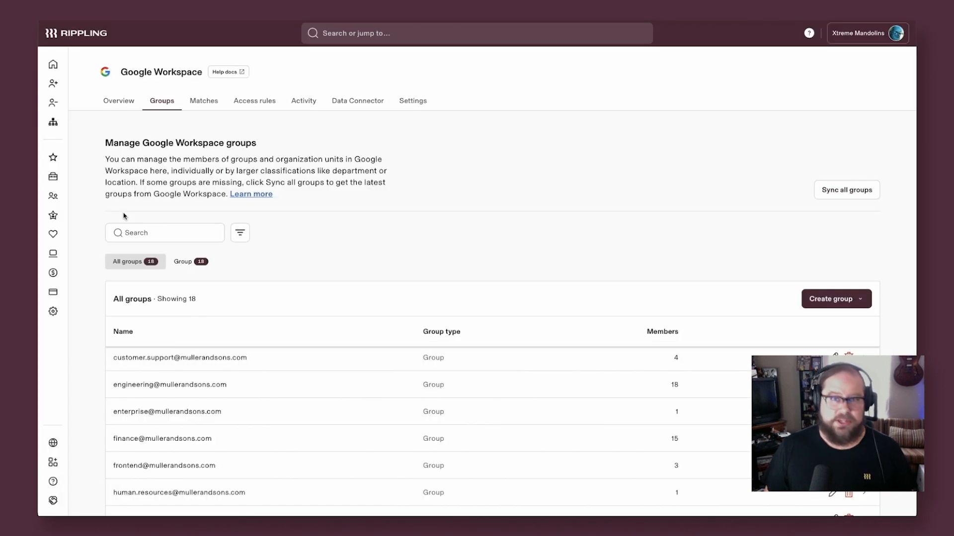
pyautogui.click(413, 101)
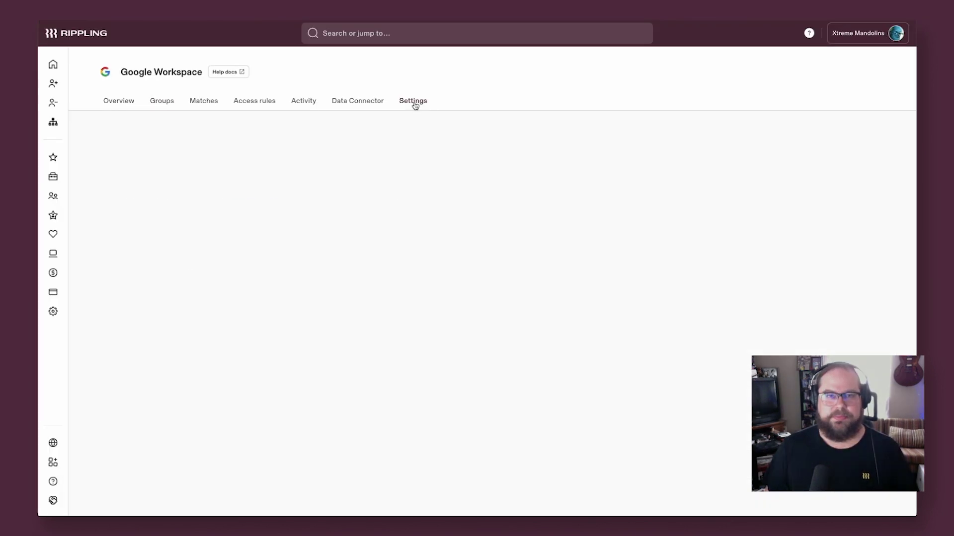
# Step: Show the Google Workspace Attribute mappings list under Settings
pyautogui.click(413, 102)
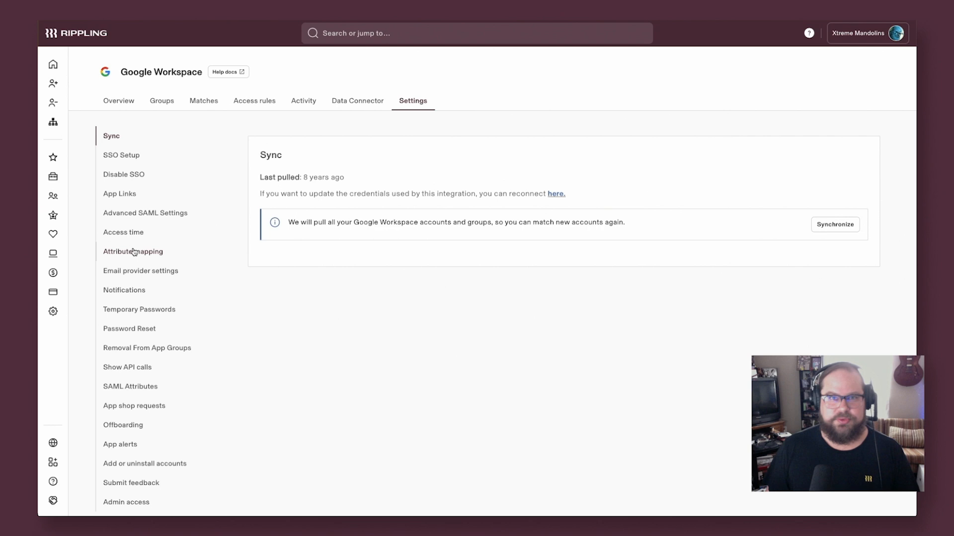
pyautogui.click(132, 251)
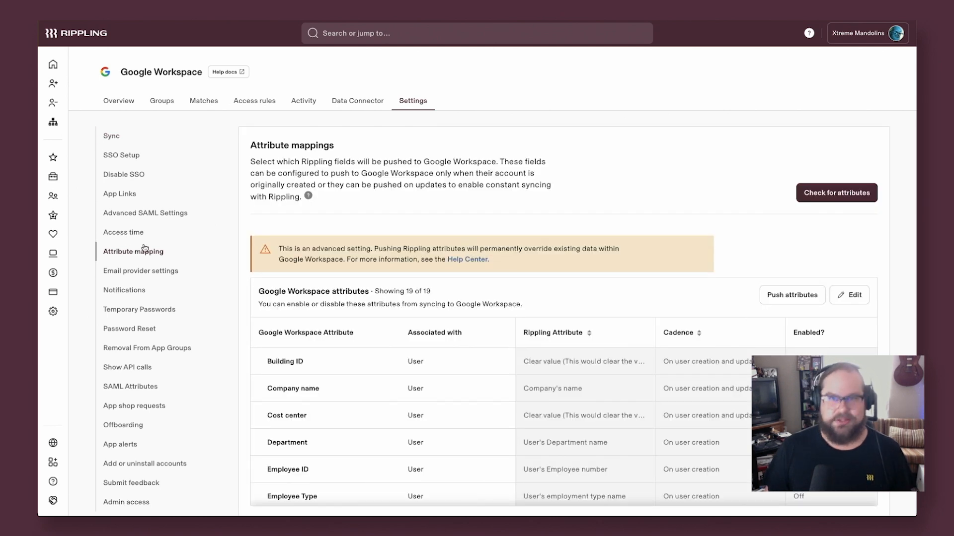
pyautogui.doubleClick(292, 145)
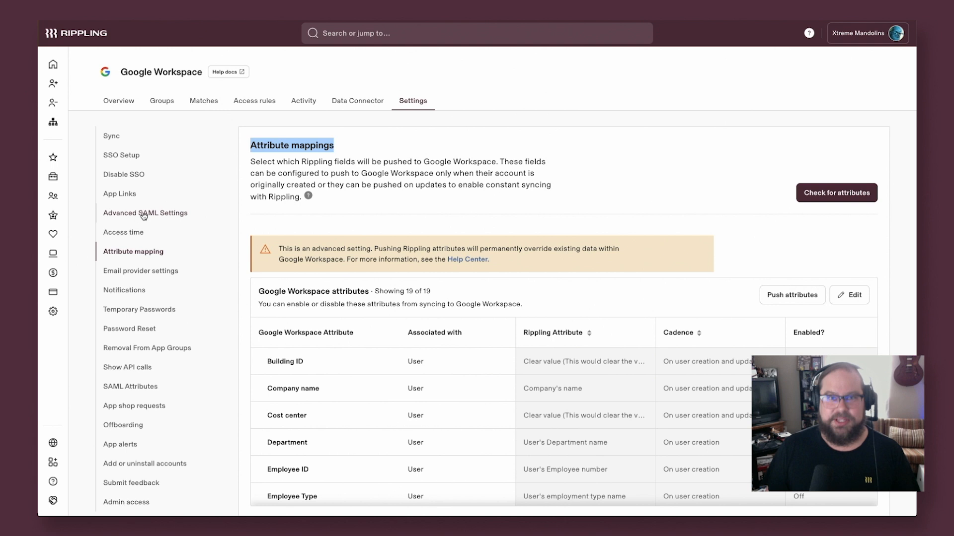
pyautogui.moveTo(143, 385)
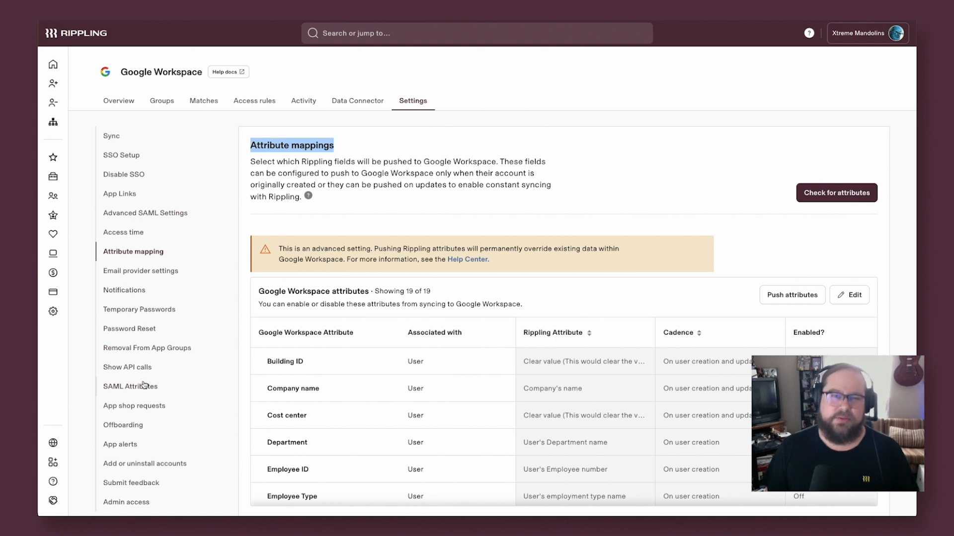
pyautogui.scroll(-3)
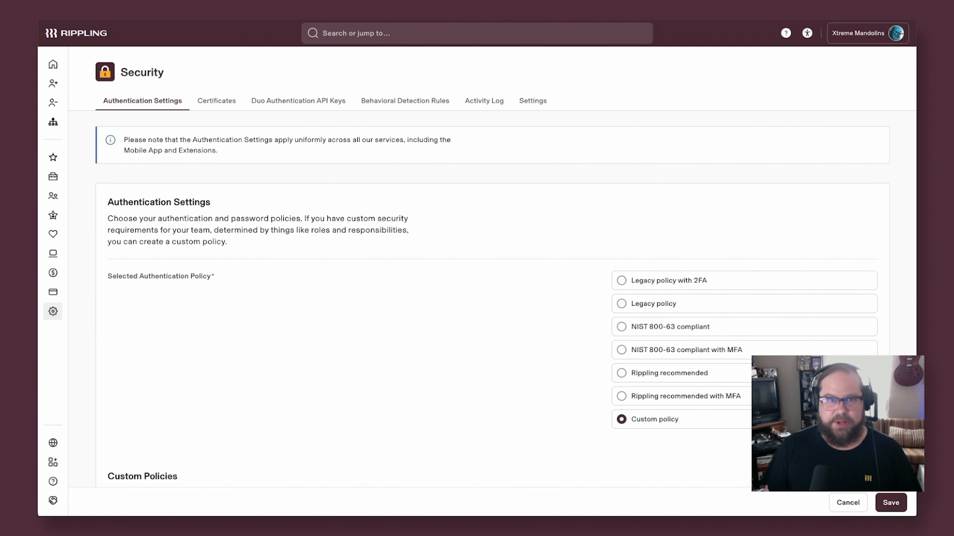
pyautogui.moveTo(354, 135)
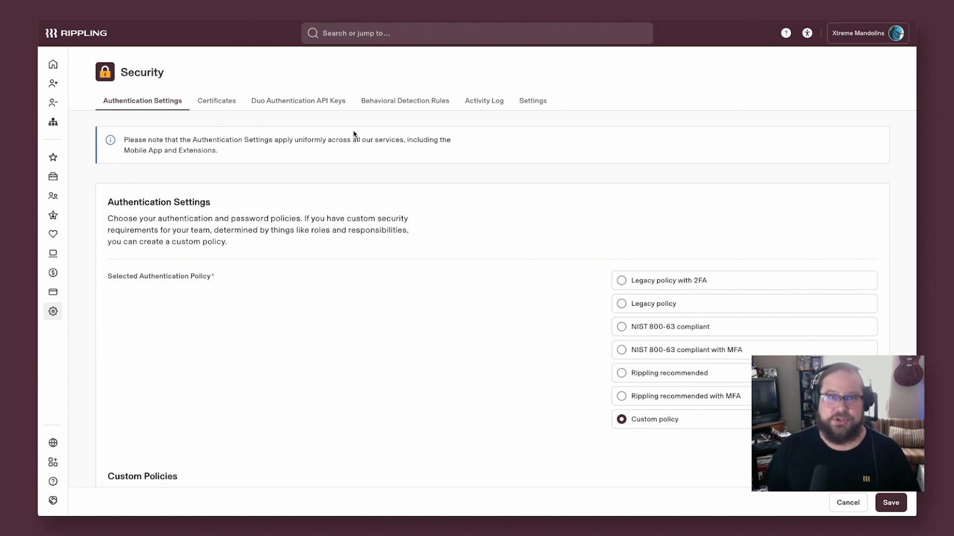
pyautogui.moveTo(288, 366)
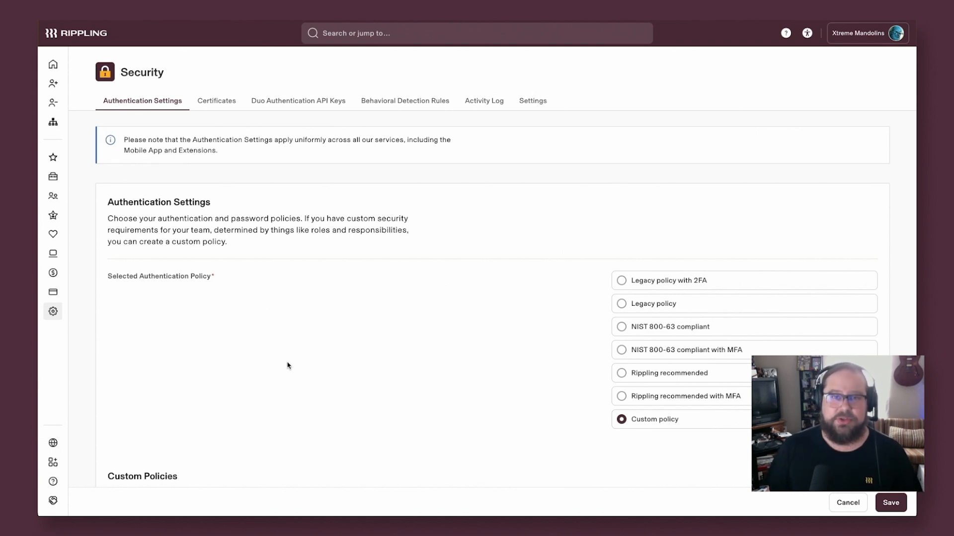
# Step: Glance at Behavioral Detection Rules, then edit the ENG Department Authentication Policy under Custom Policies
pyautogui.scroll(-3)
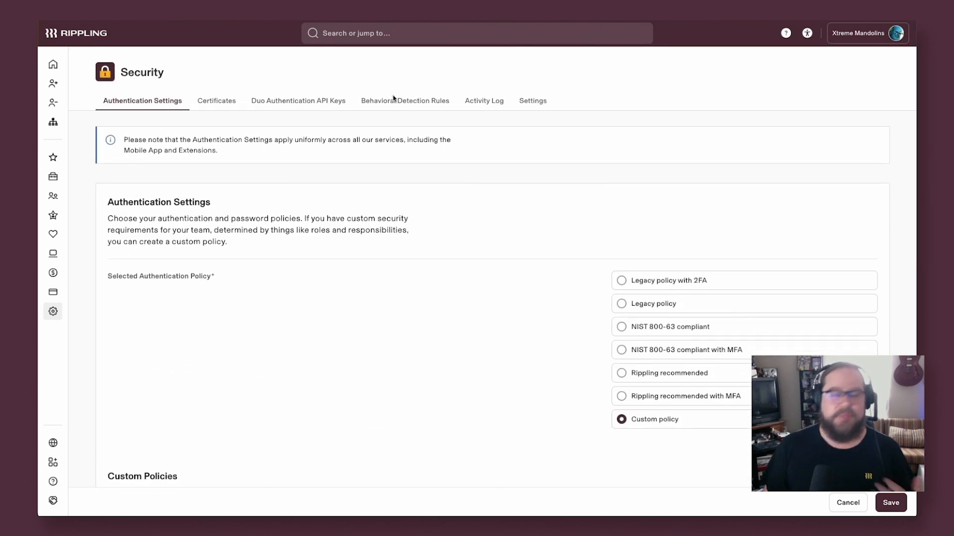
pyautogui.click(403, 101)
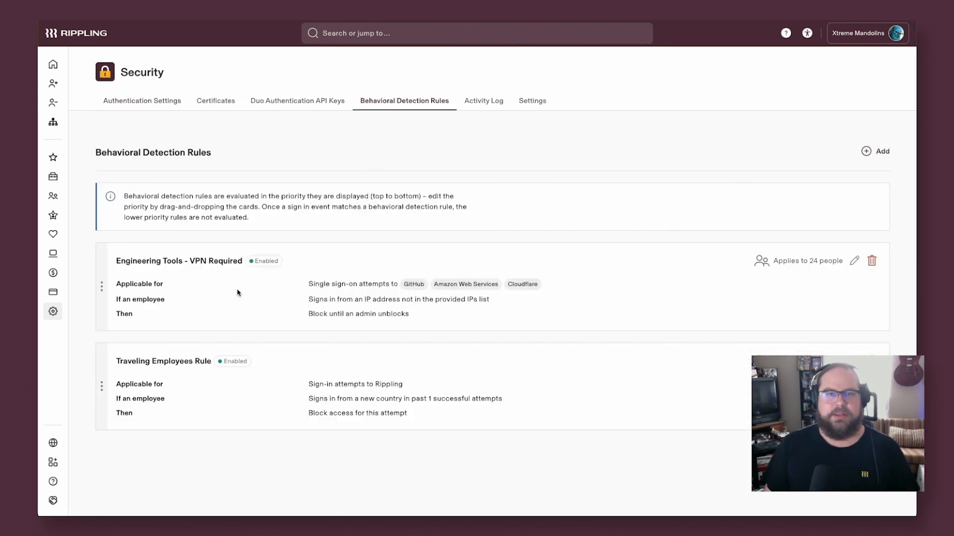
pyautogui.click(142, 101)
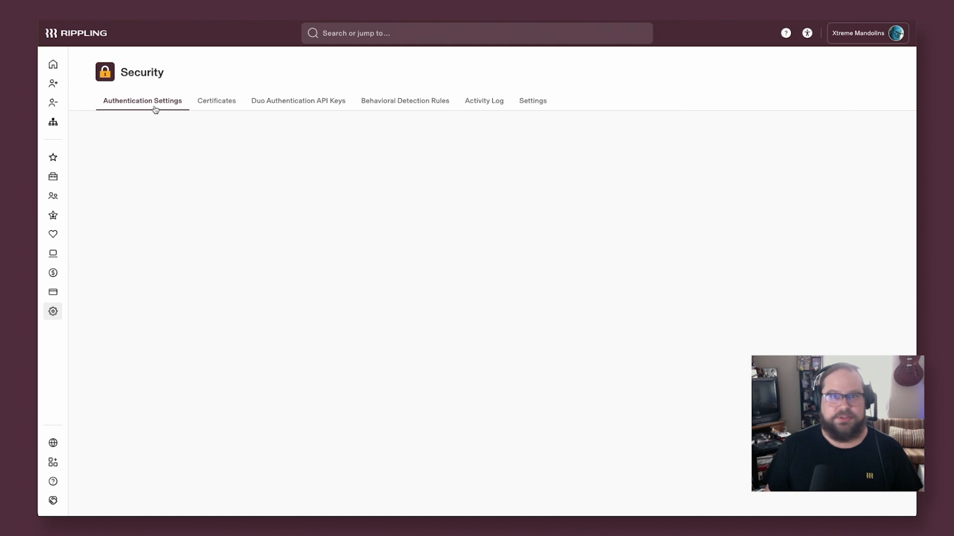
pyautogui.scroll(-3)
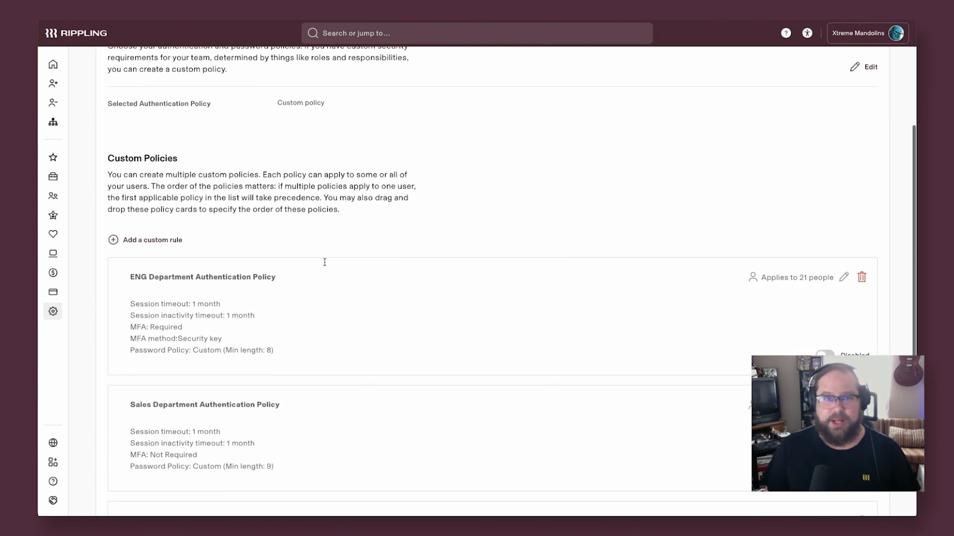
pyautogui.scroll(-3)
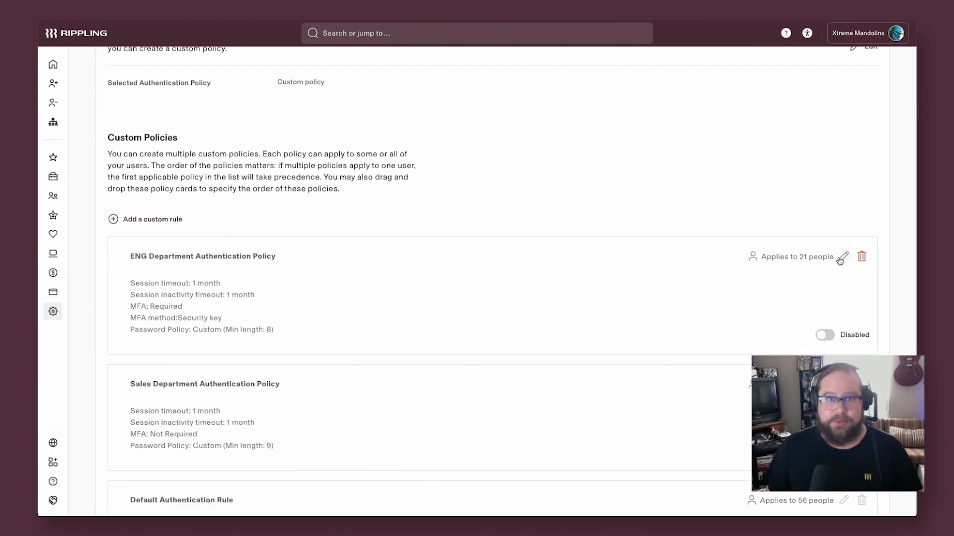
pyautogui.click(843, 256)
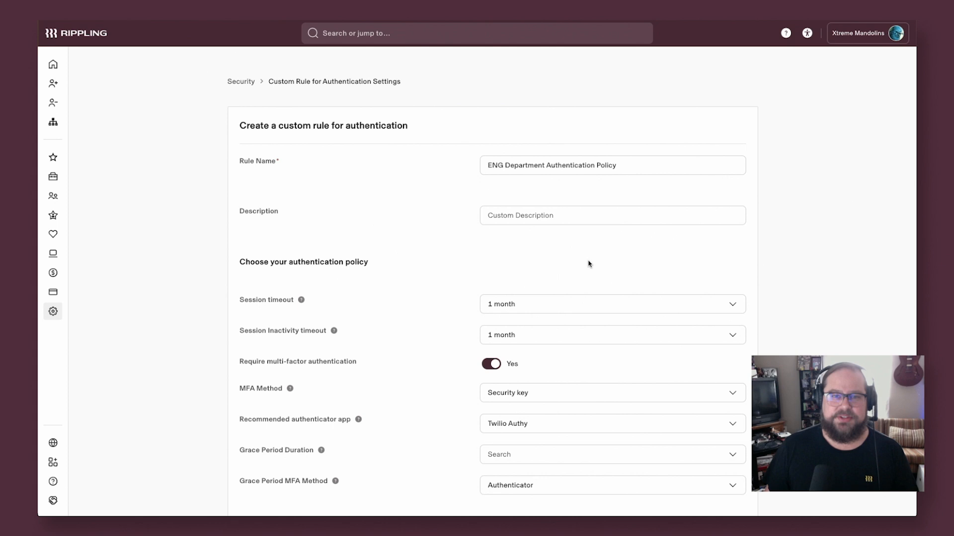
# Step: Set the ENG rule's session timeout to 1 day, keeping Security key as the MFA method
pyautogui.scroll(-3)
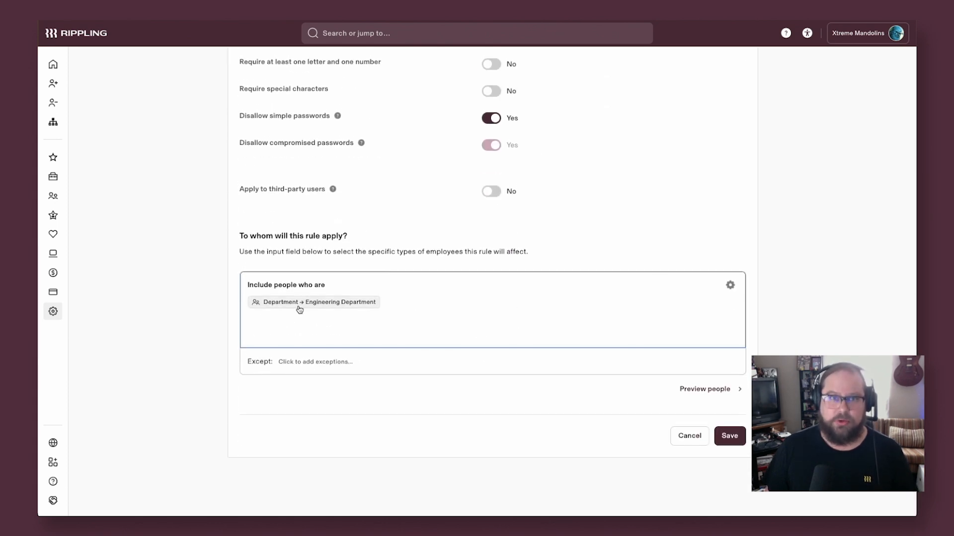
pyautogui.doubleClick(293, 237)
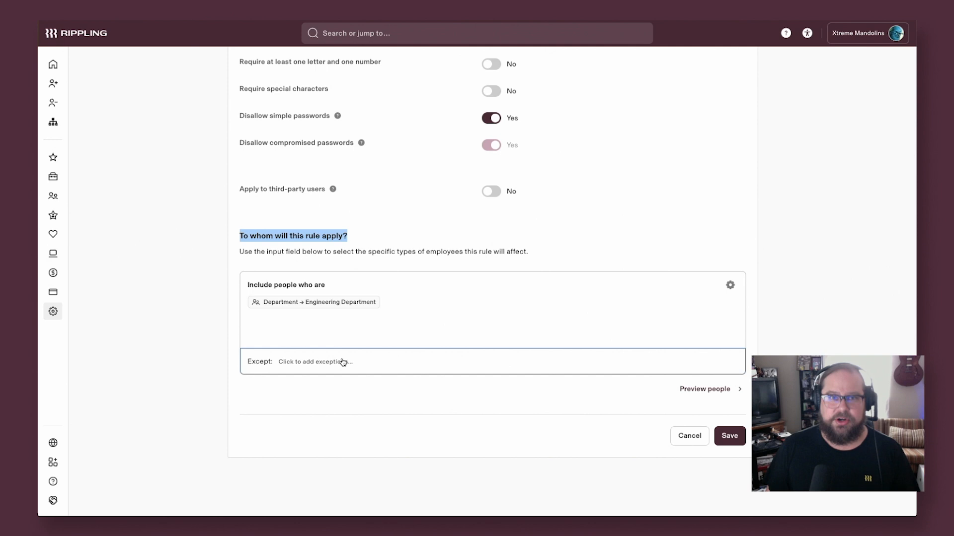
pyautogui.click(314, 361)
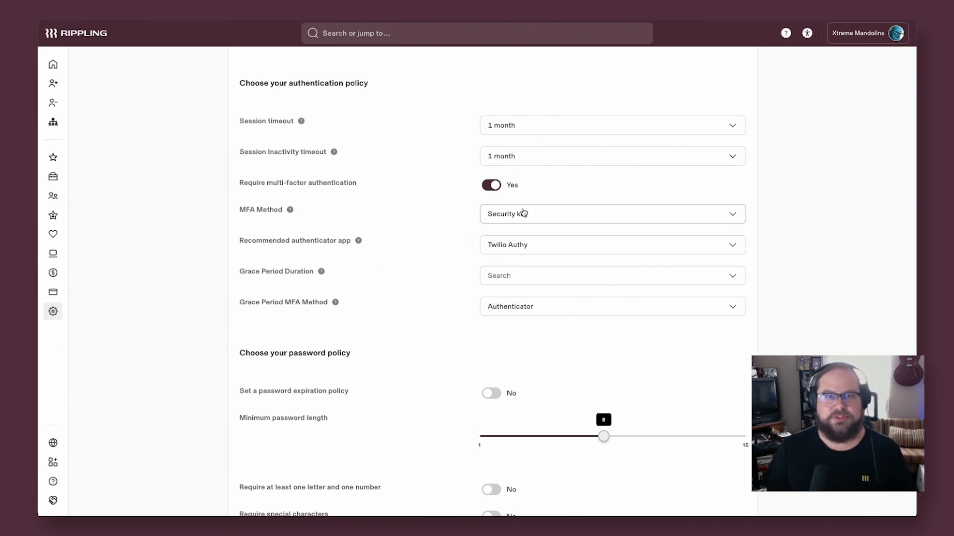
pyautogui.scroll(-3)
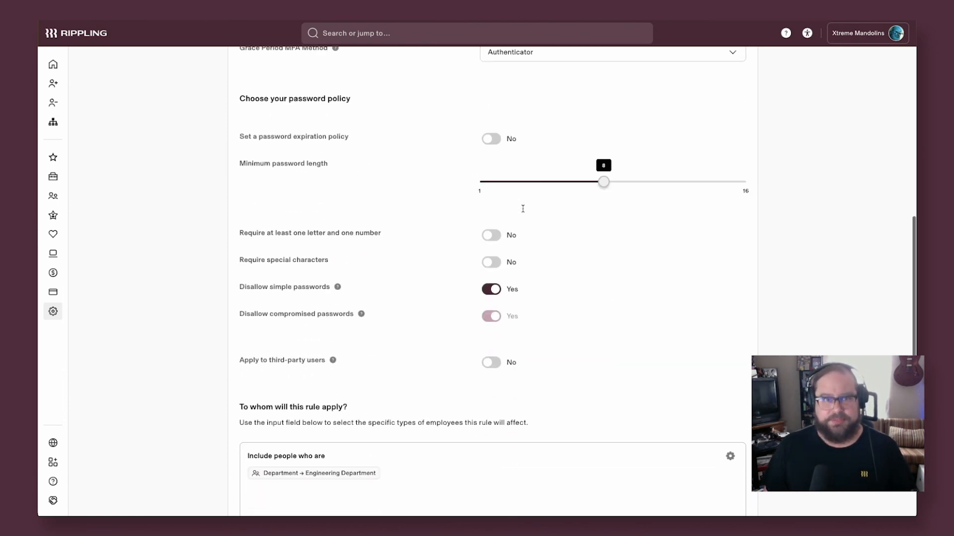
pyautogui.click(361, 465)
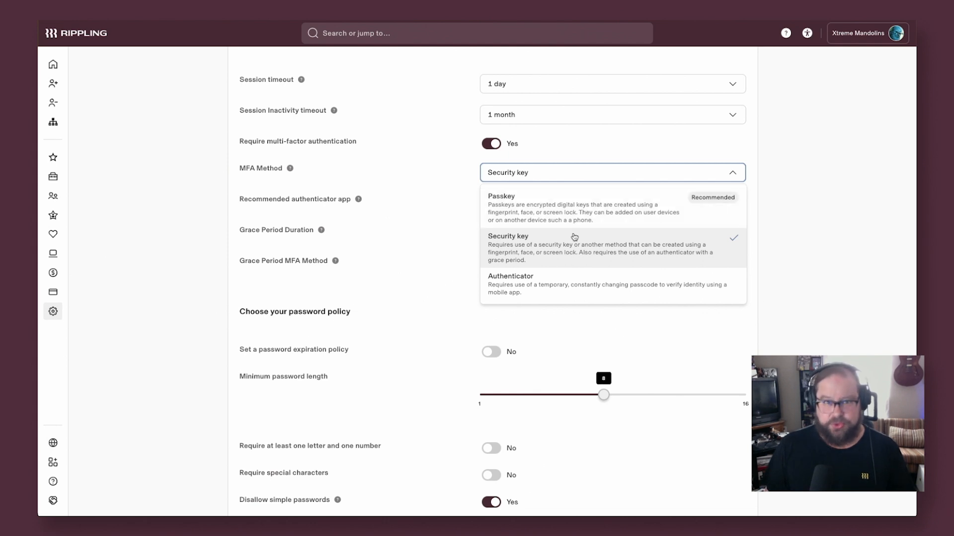
pyautogui.click(574, 236)
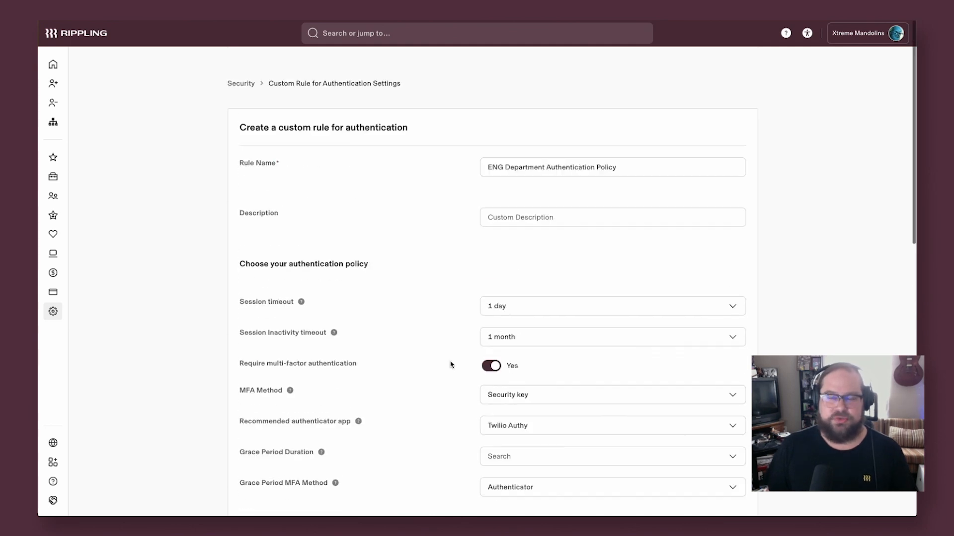
pyautogui.click(52, 121)
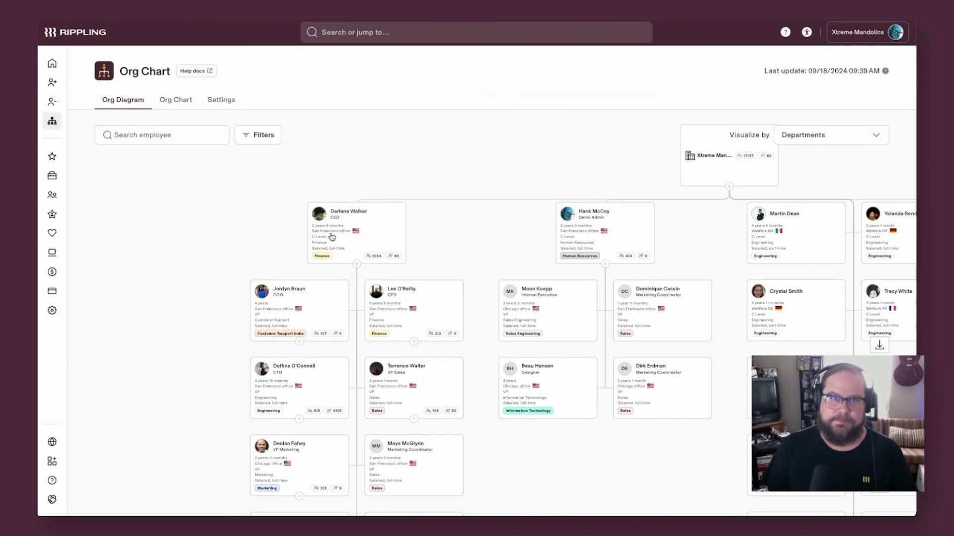
# Step: Show an org-chart employee's custom fields such as AWS Cloud Certification
pyautogui.click(350, 211)
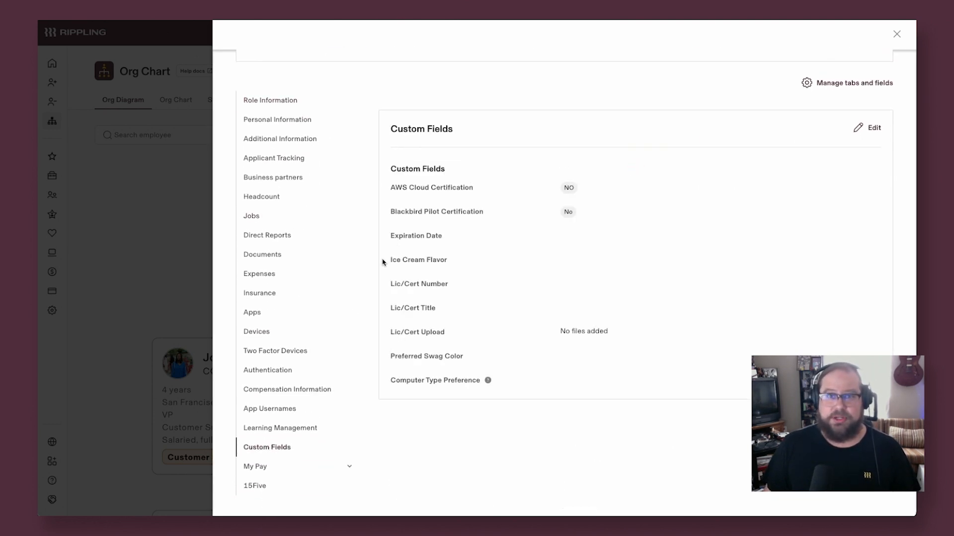
pyautogui.doubleClick(431, 188)
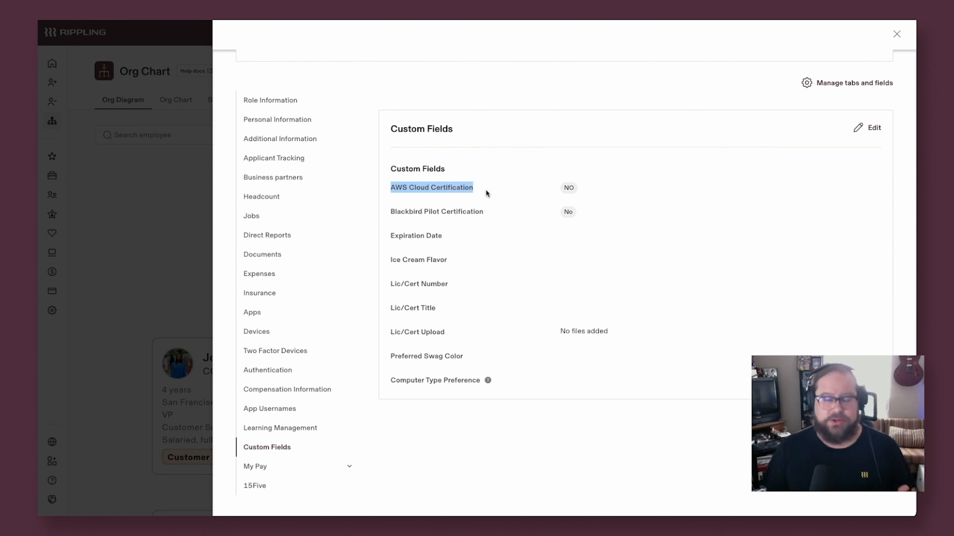
pyautogui.click(262, 254)
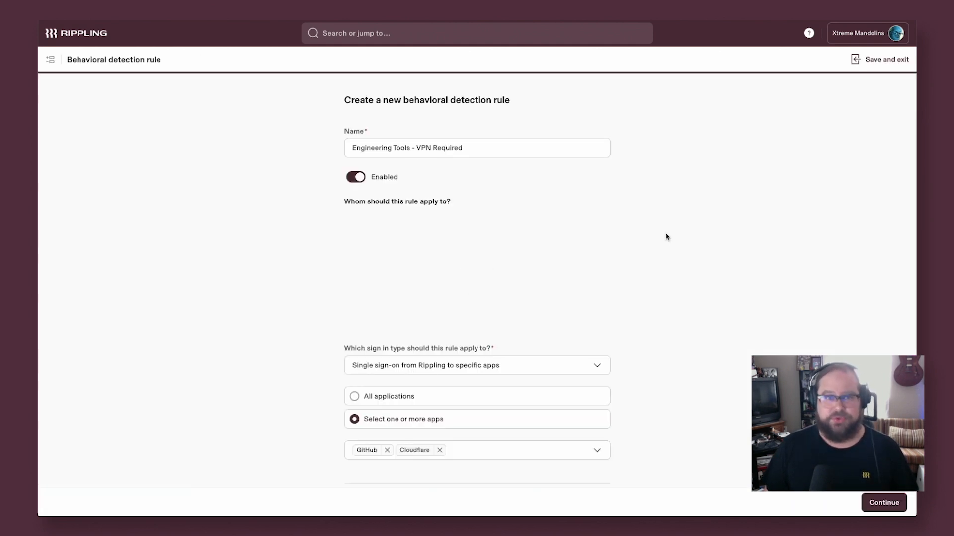
# Step: Add AWS IAM Identity Center to the VPN-required detection rule's apps by searching 'aws'
pyautogui.scroll(-3)
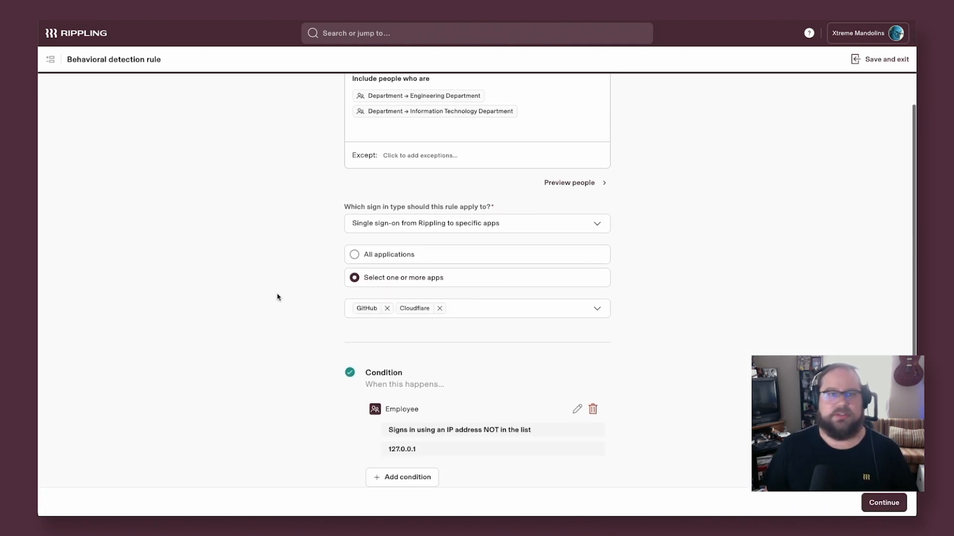
pyautogui.write('aws')
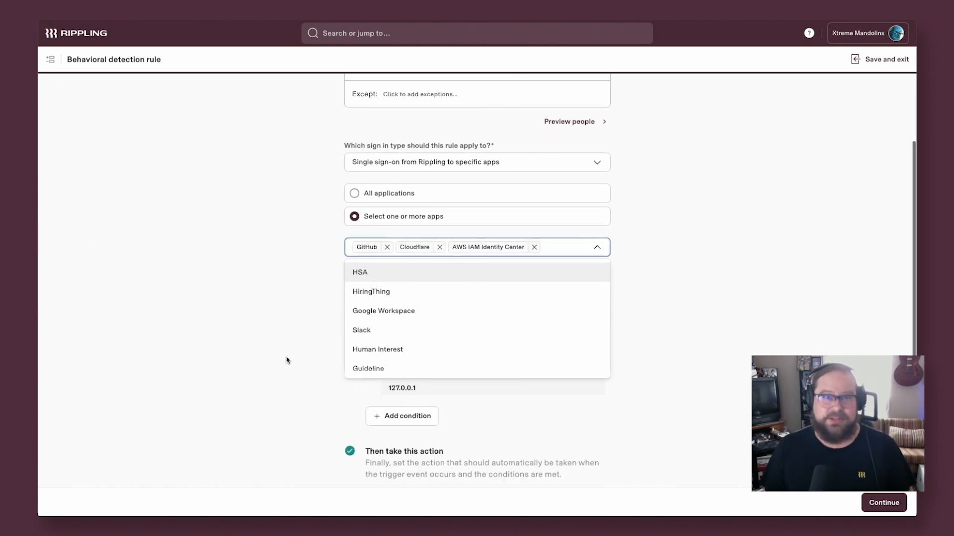
# Step: Add a trigger condition, trying impossible travel at 4000 then sign-ins from a new country
pyautogui.click(402, 416)
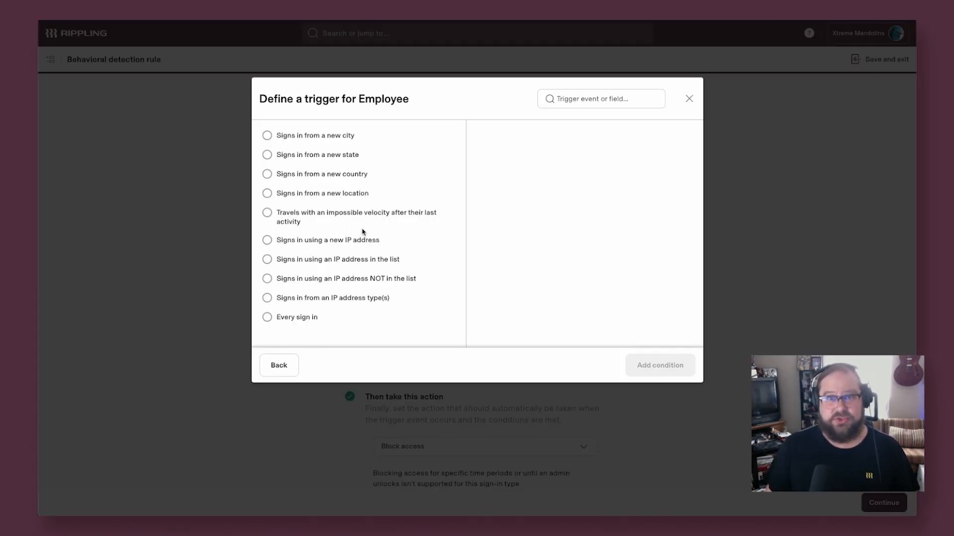
pyautogui.click(267, 212)
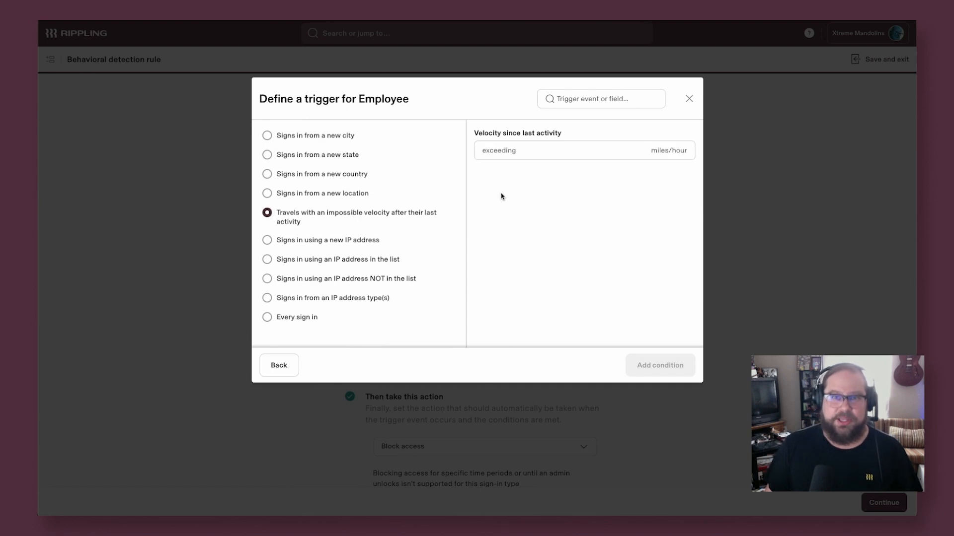
pyautogui.write('4000')
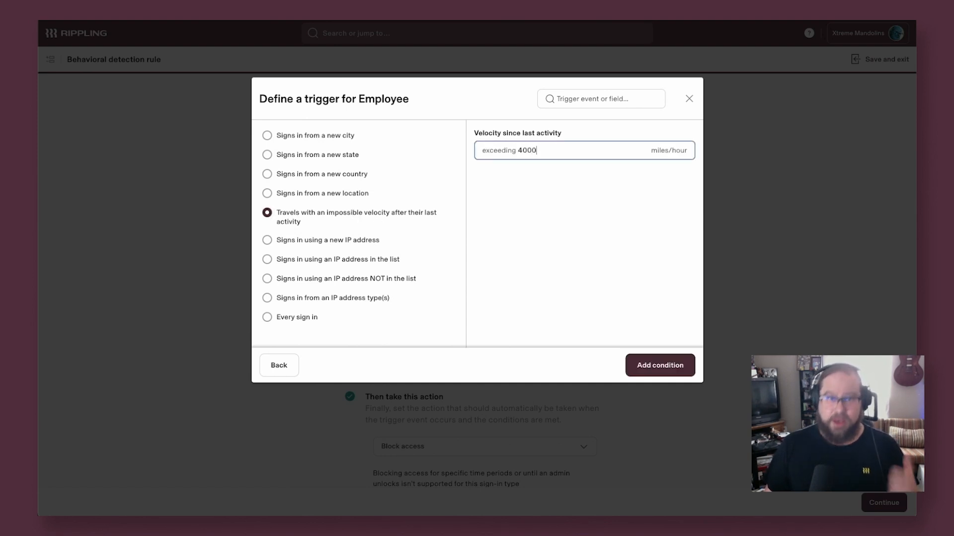
pyautogui.click(268, 174)
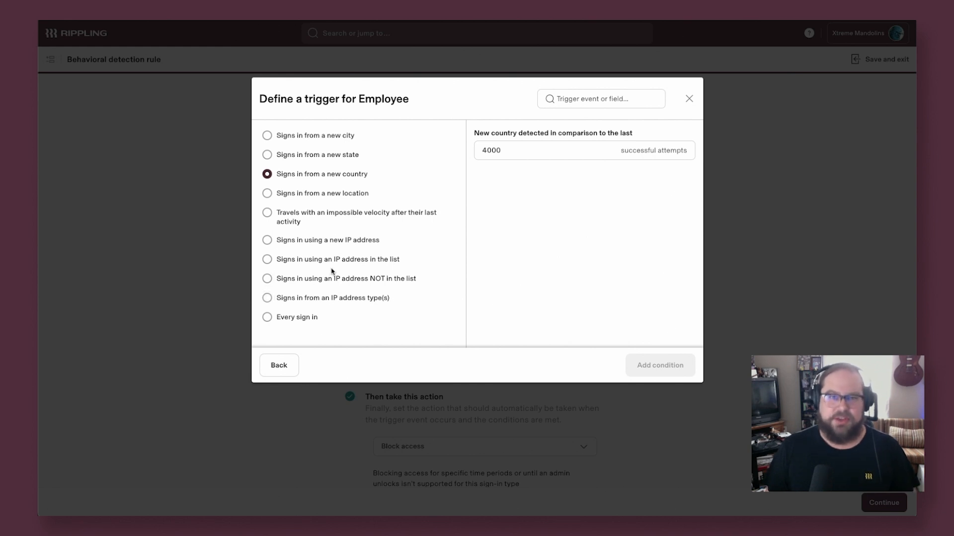
pyautogui.click(268, 278)
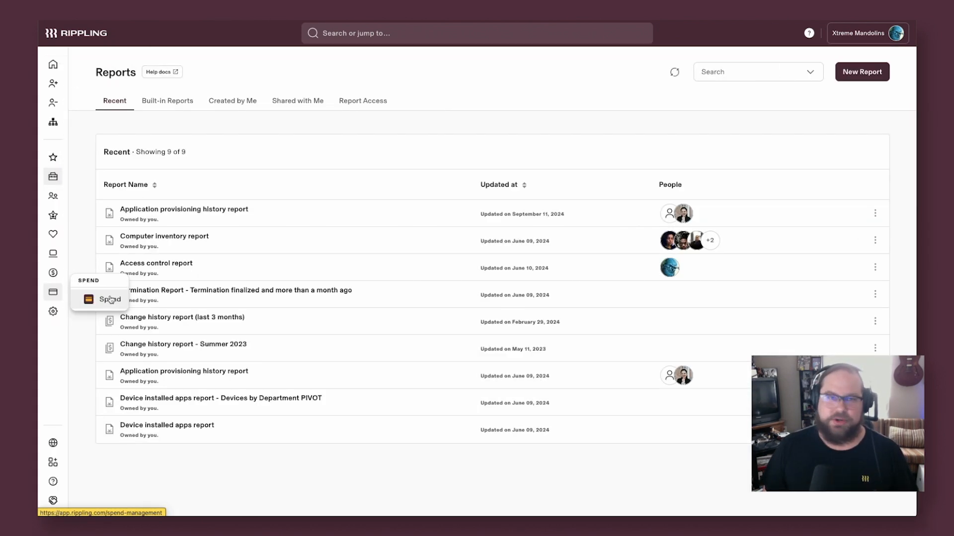
pyautogui.moveTo(840, 100)
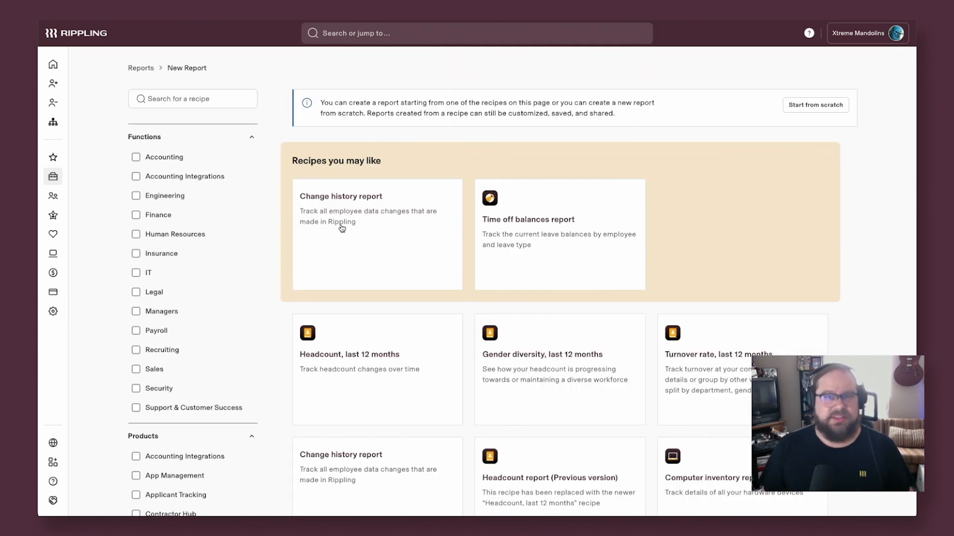
pyautogui.moveTo(525, 260)
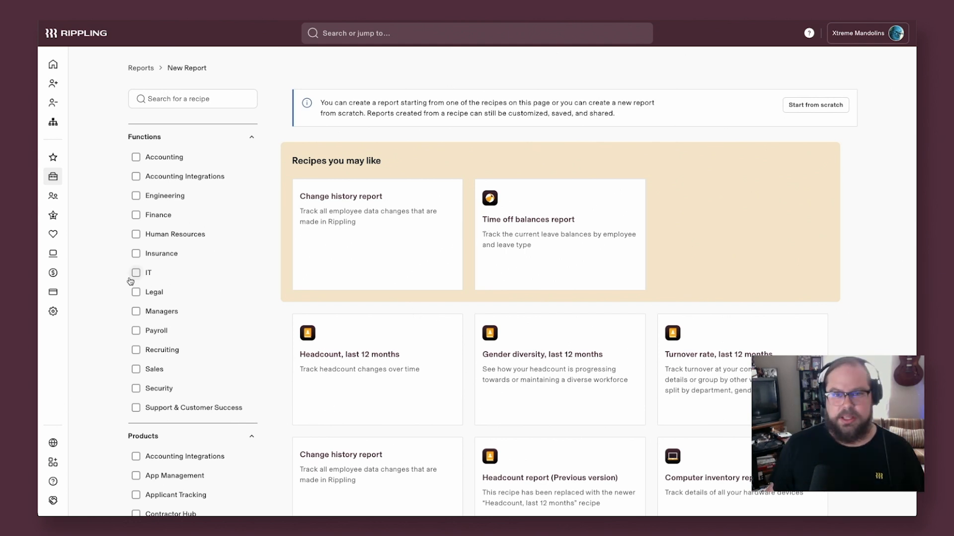
# Step: Filter report recipes to IT and browse to the Application provisioning history report
pyautogui.click(136, 272)
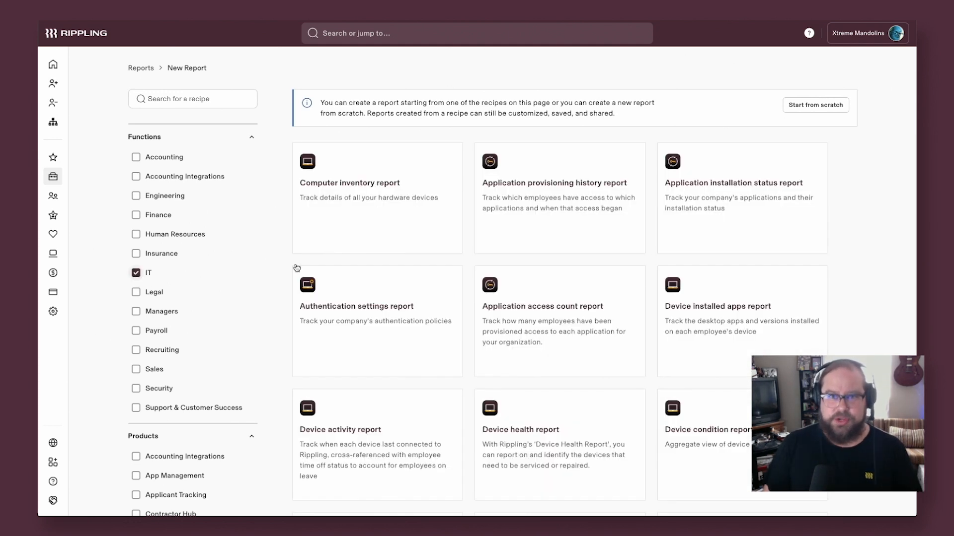
pyautogui.scroll(-3)
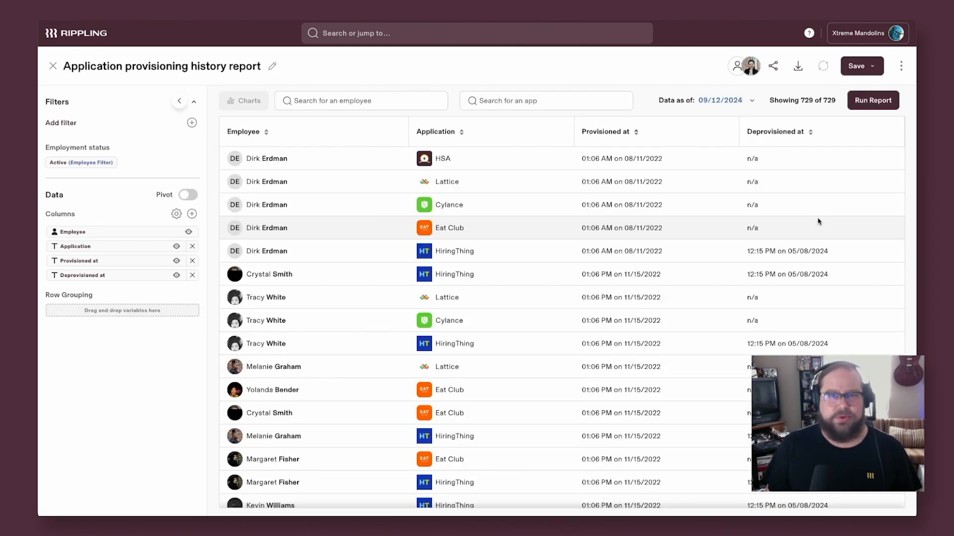
pyautogui.scroll(-3)
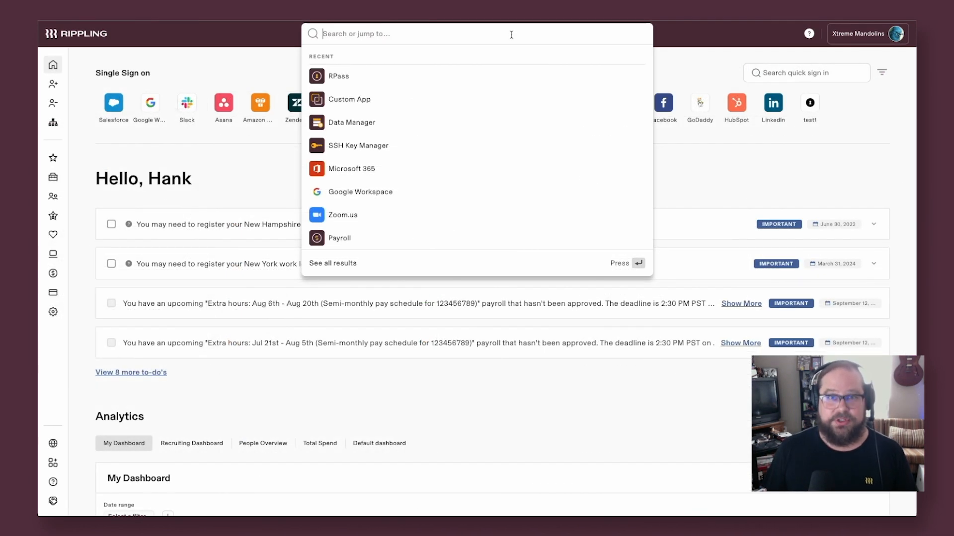
# Step: Open RPass from search and view the company's saved passwords
pyautogui.click(338, 76)
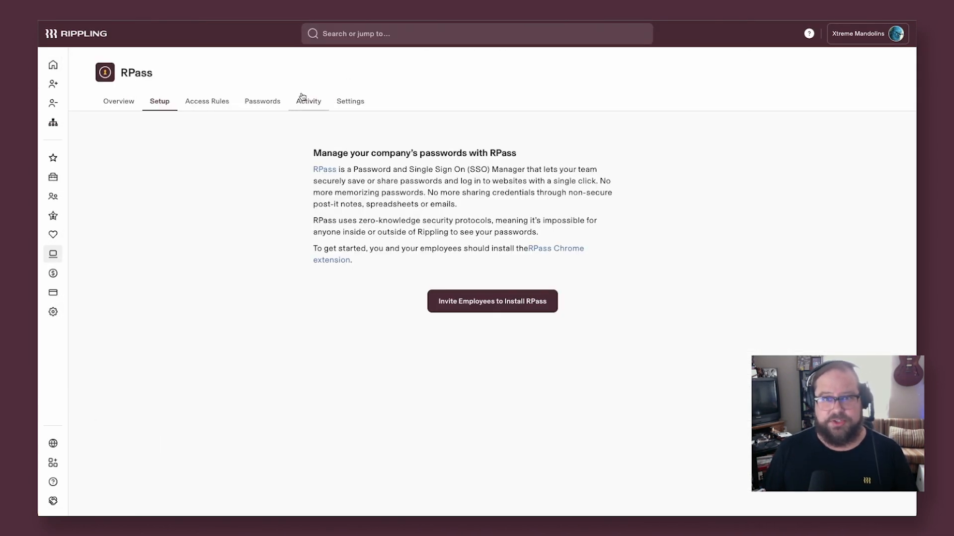
pyautogui.click(262, 102)
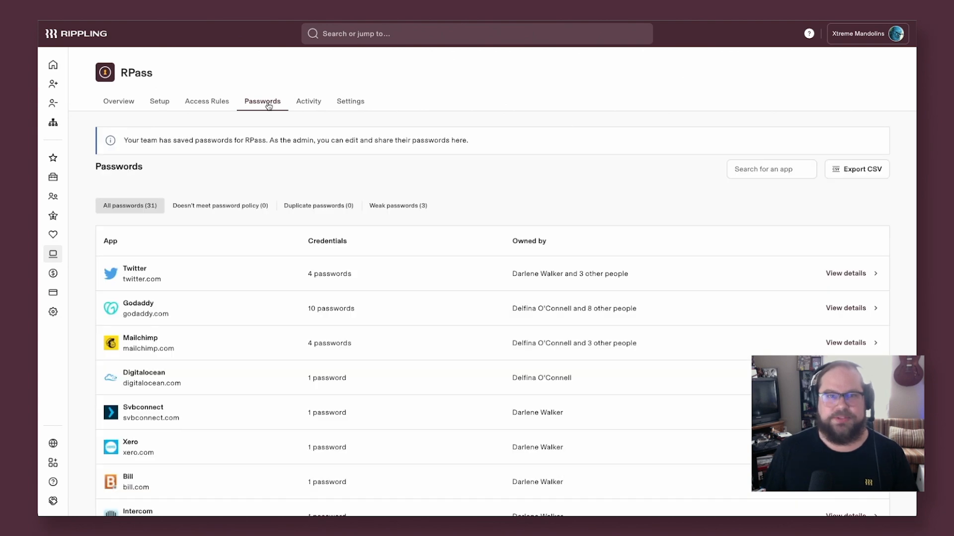
pyautogui.moveTo(269, 104)
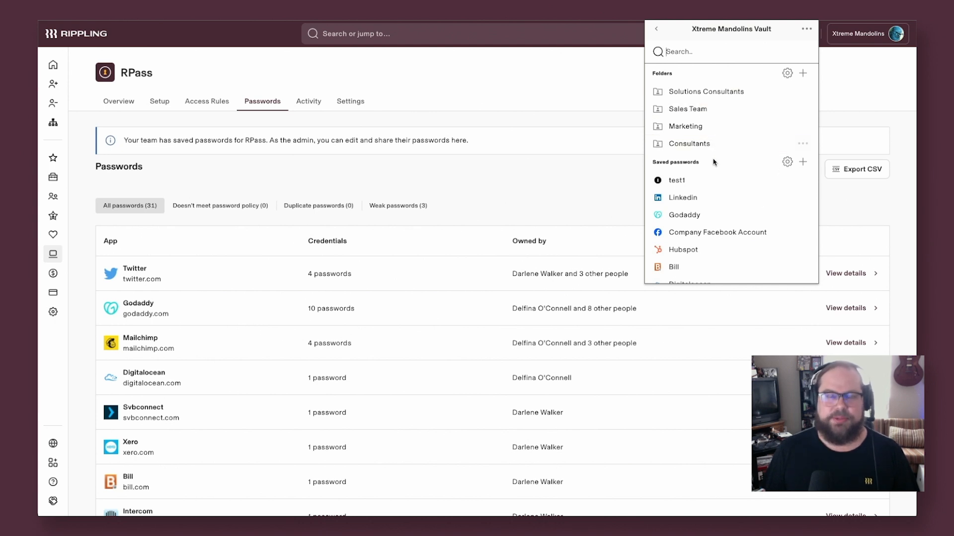
pyautogui.moveTo(708, 116)
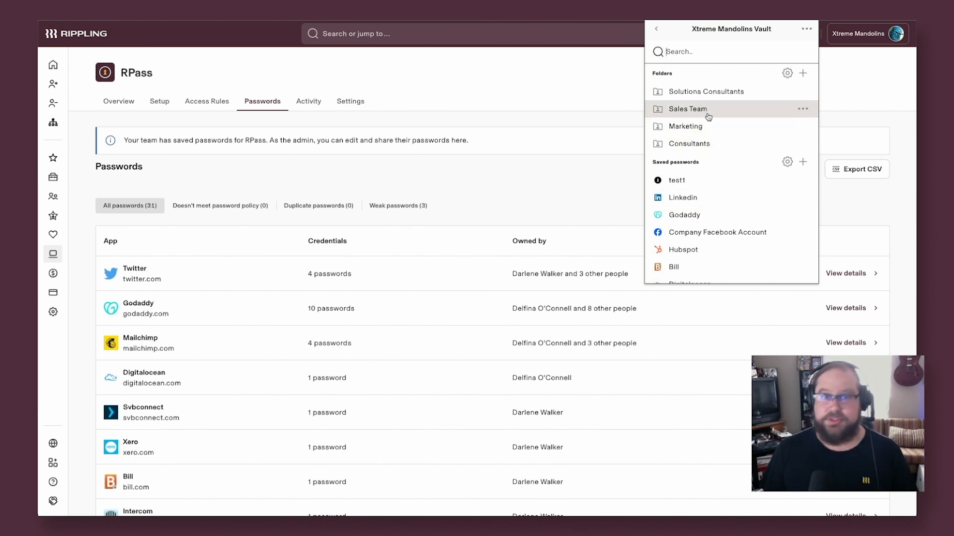
# Step: Open the Sales Team vault folder and its sharing settings with Sales Department
pyautogui.click(687, 109)
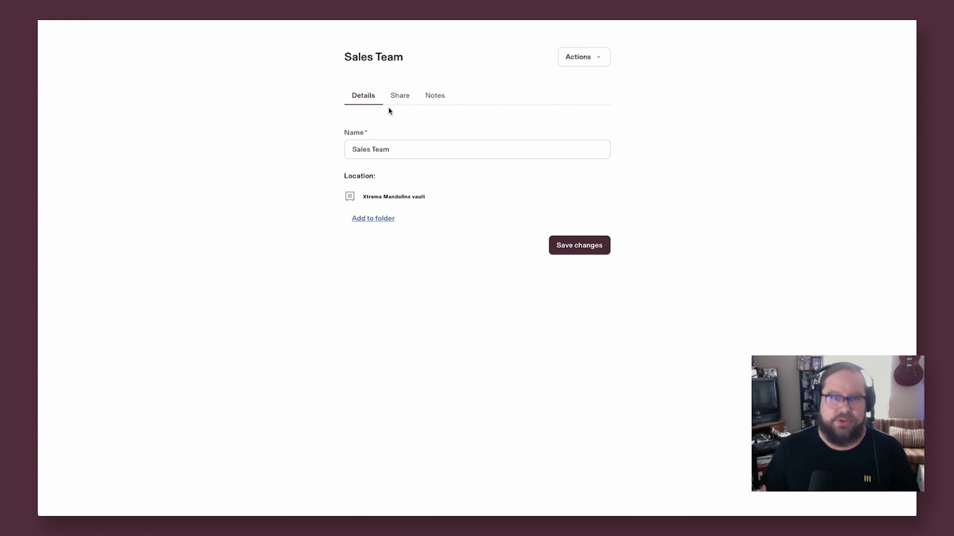
pyautogui.click(399, 96)
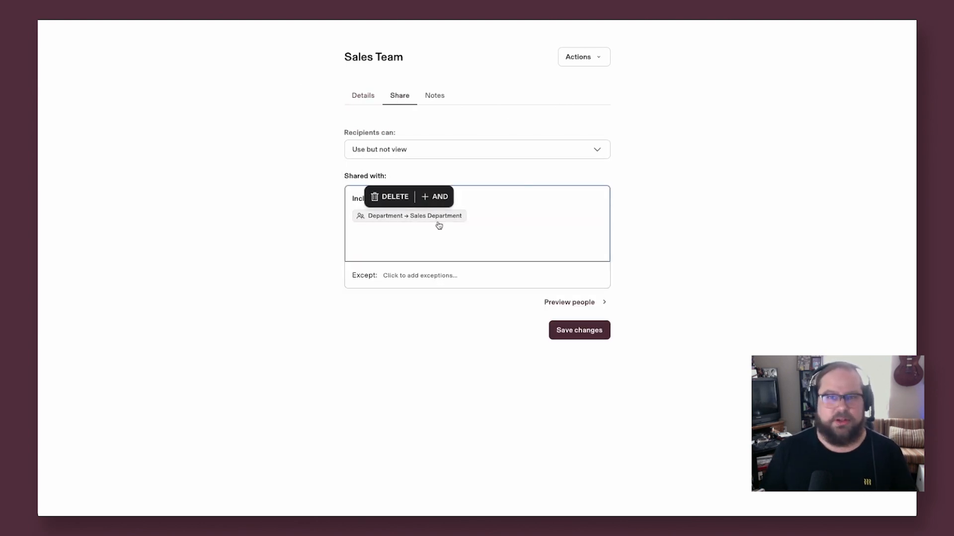
pyautogui.moveTo(213, 96)
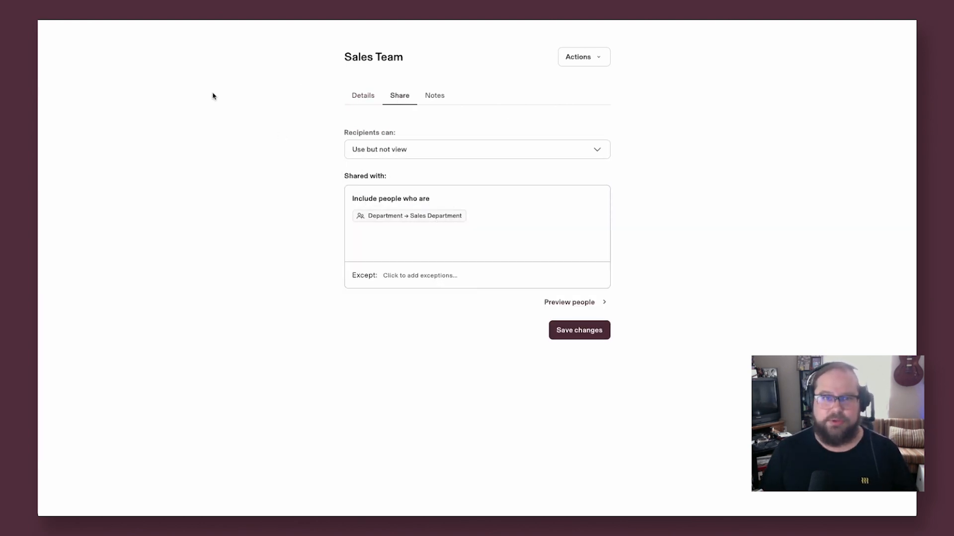